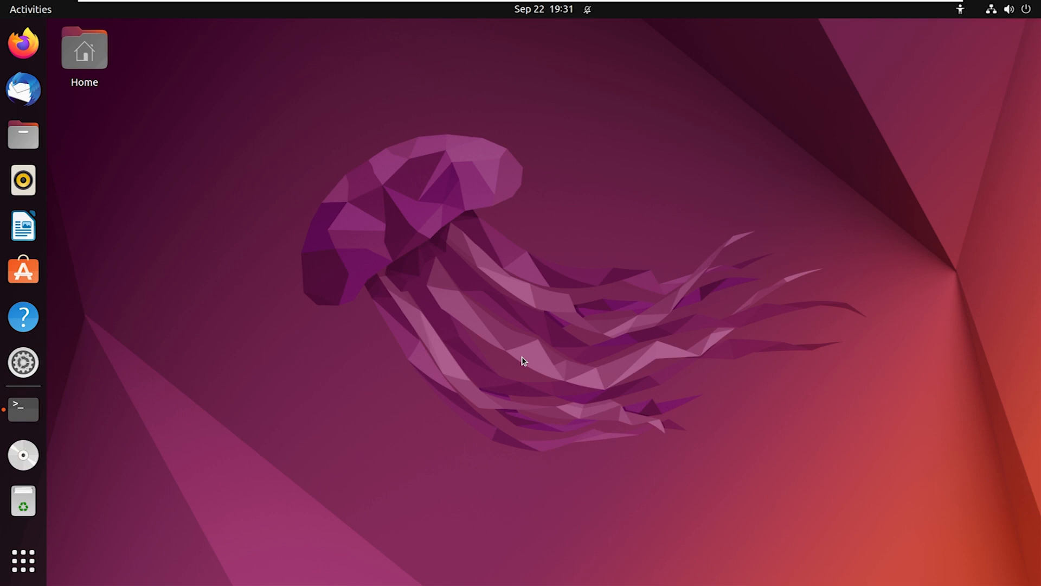
{"action": "mouse_move", "coordinate": [520, 365]}
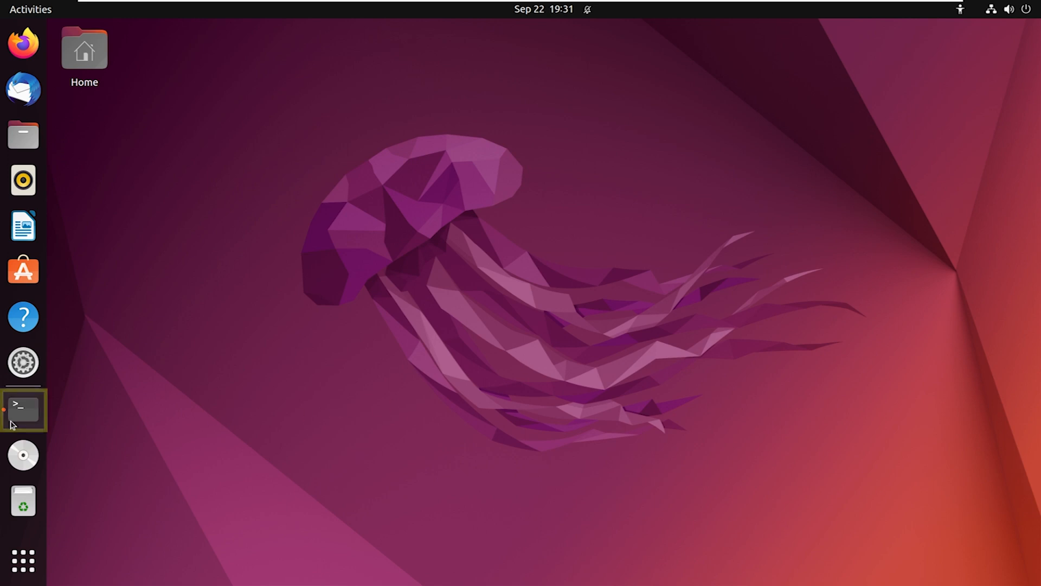
Refresh the package lists in Terminal with 'sudo apt update'.
{"action": "left_click", "coordinate": [23, 410]}
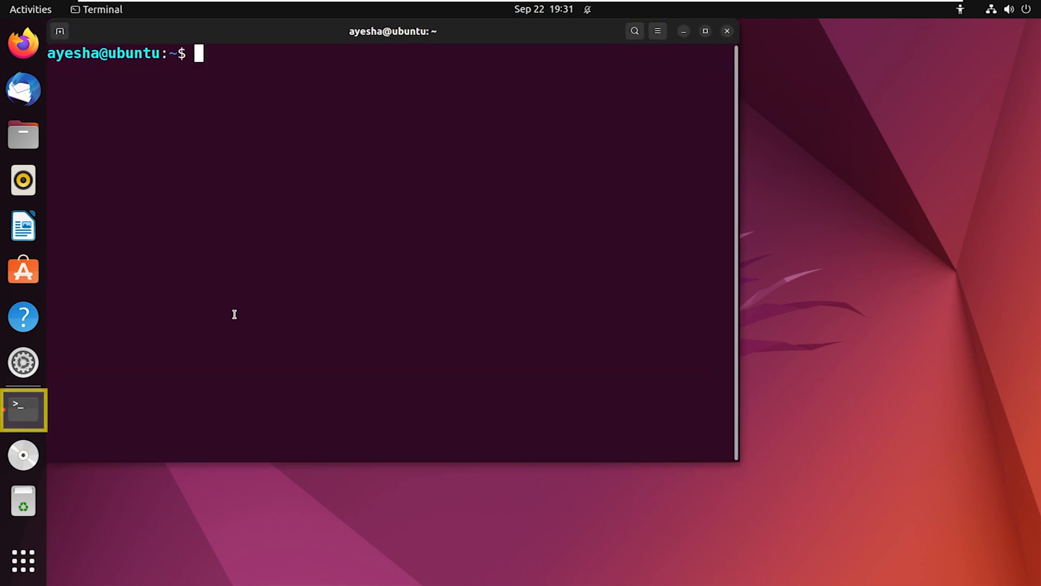
{"action": "type", "text": "sudo apt update"}
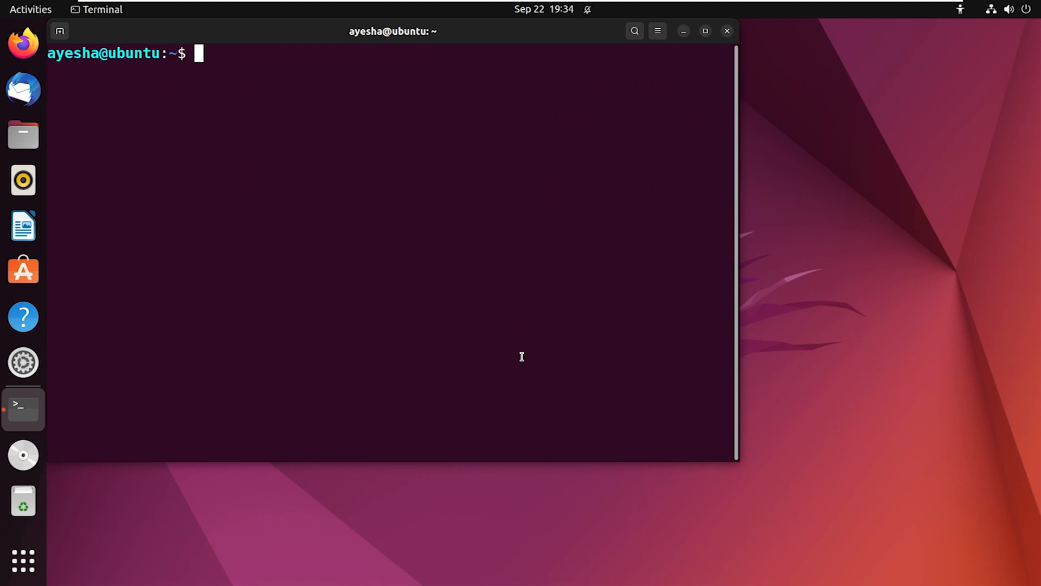
Install Samba with 'sudo apt install samba' and locate it with 'whereis samba'.
{"action": "type", "text": "sudo apt"}
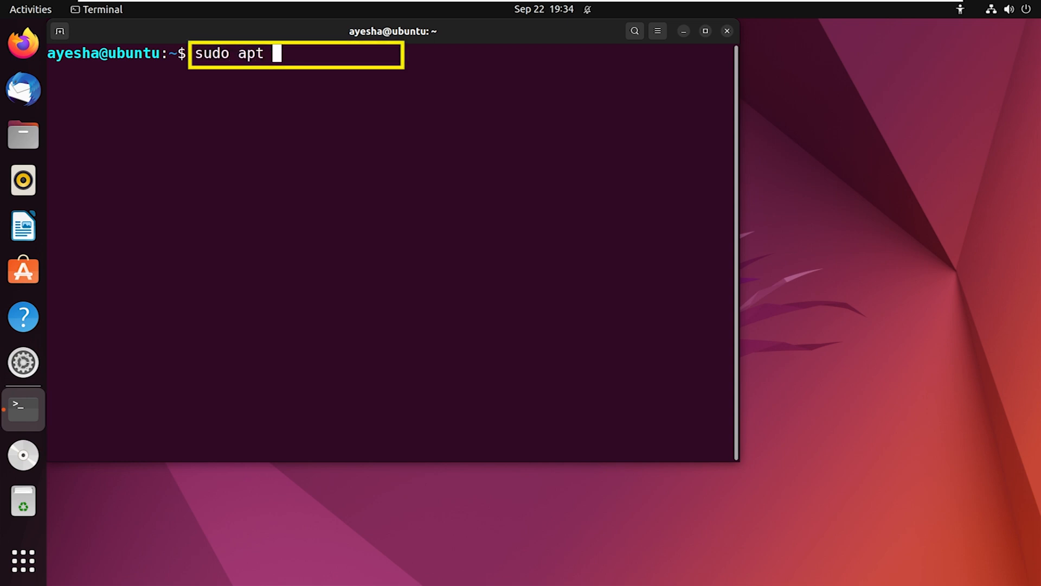
{"action": "type", "text": "install samba"}
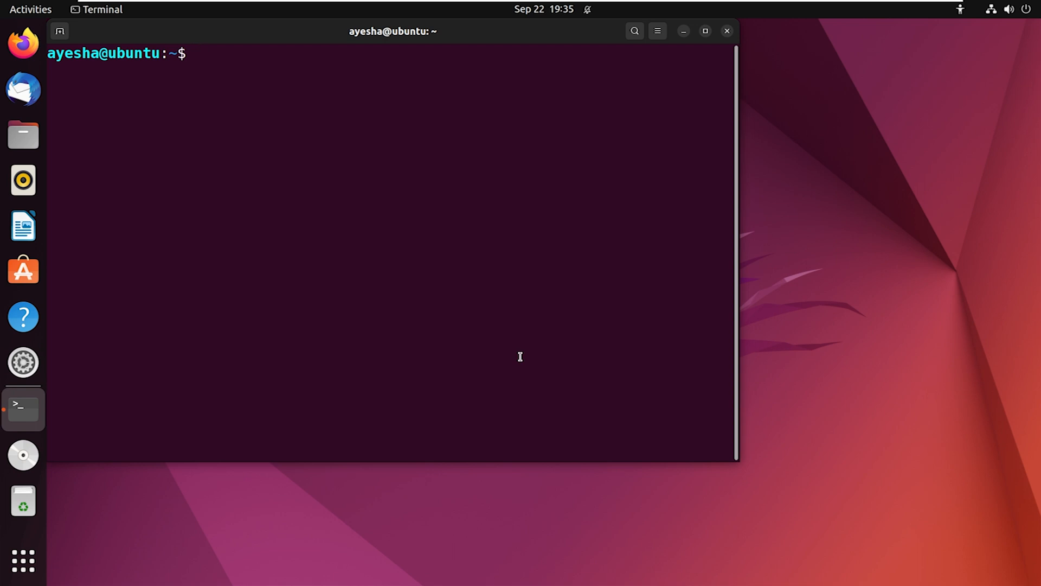
{"action": "type", "text": "whereis sam"}
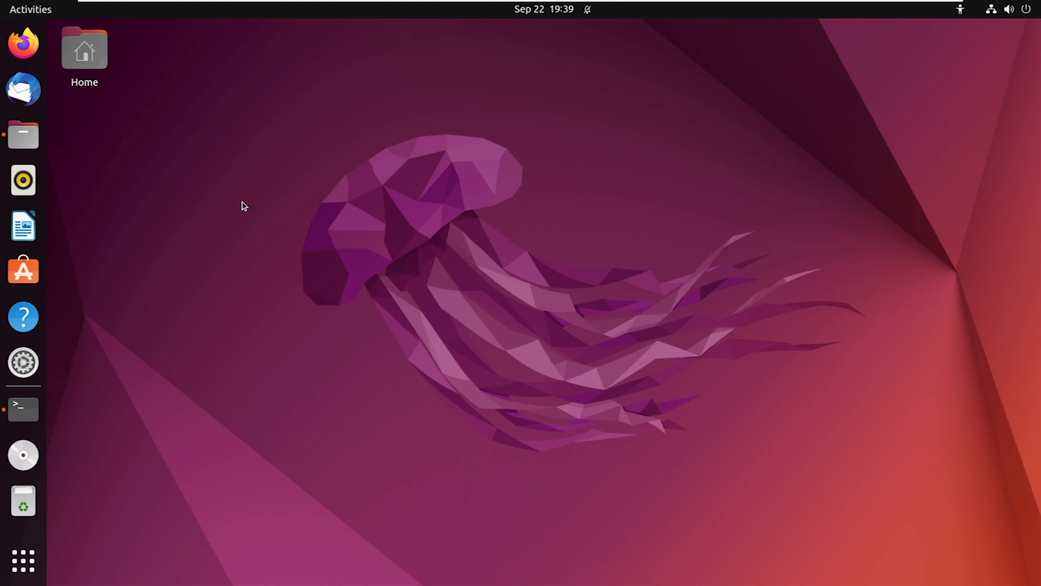
{"action": "mouse_move", "coordinate": [47, 159]}
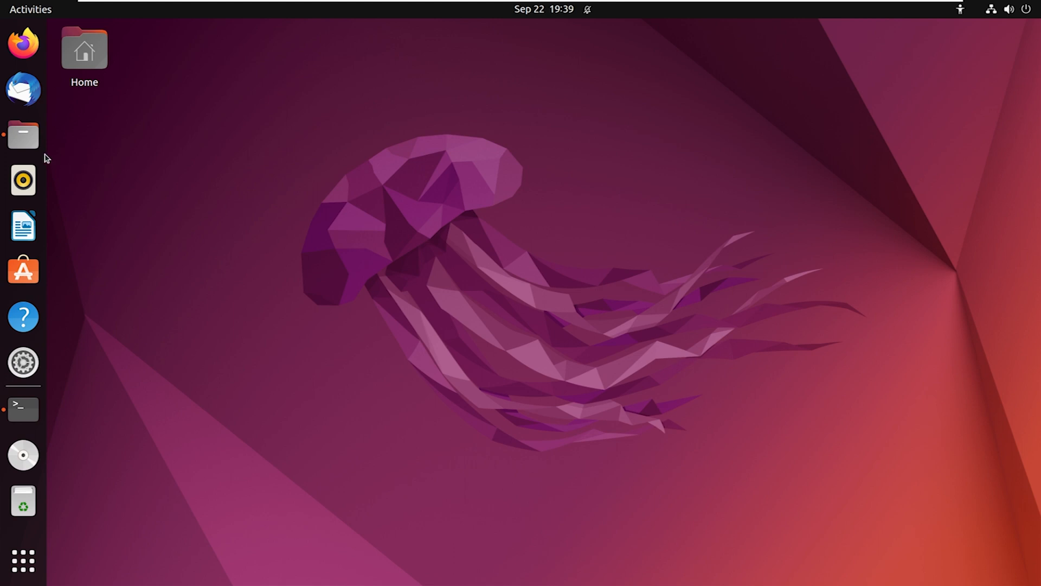
Create a new folder named sambashare in the Home folder using Files.
{"action": "left_click", "coordinate": [23, 135]}
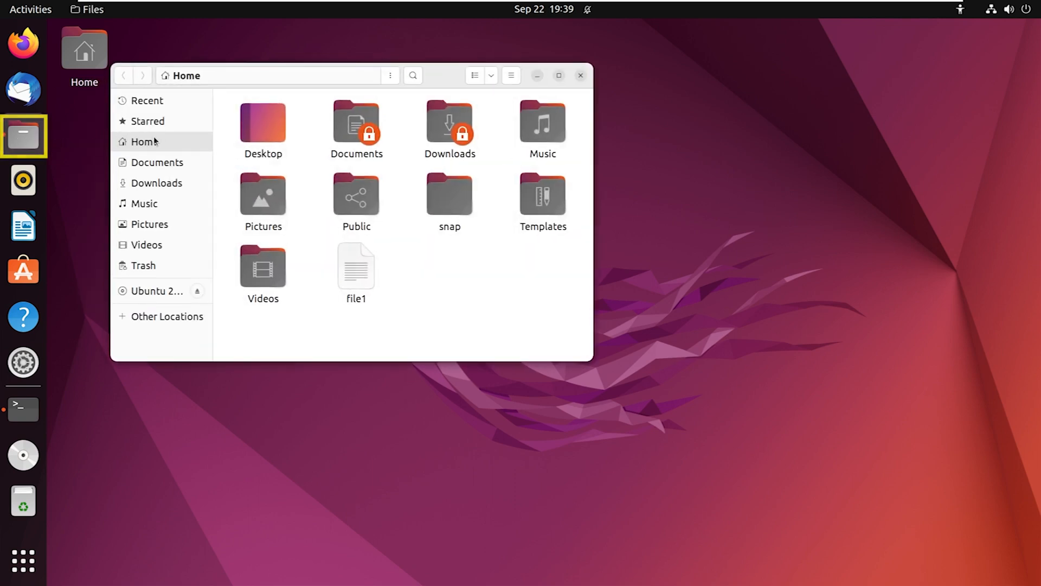
{"action": "mouse_move", "coordinate": [162, 141]}
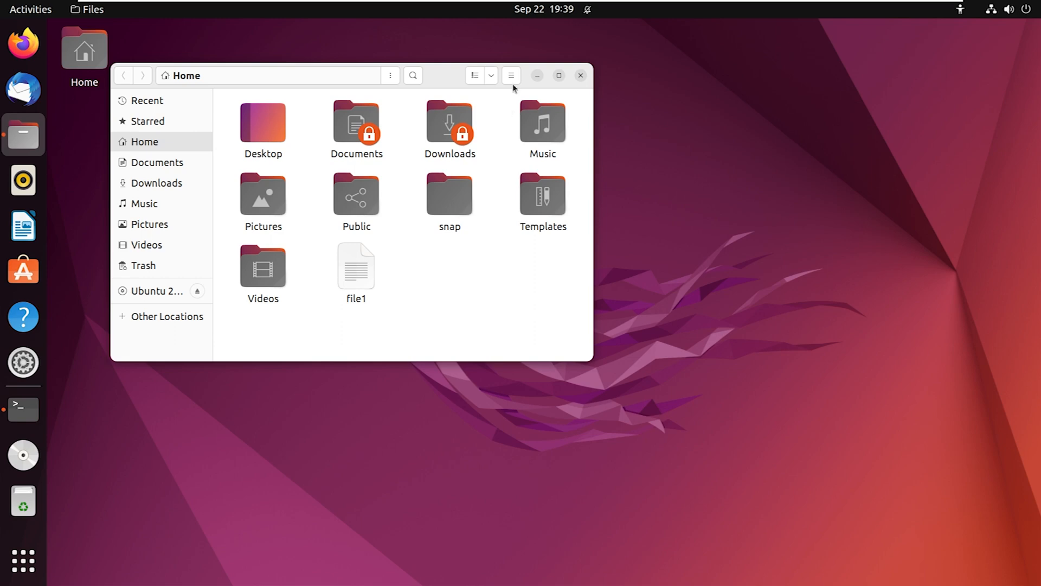
{"action": "left_click", "coordinate": [510, 75]}
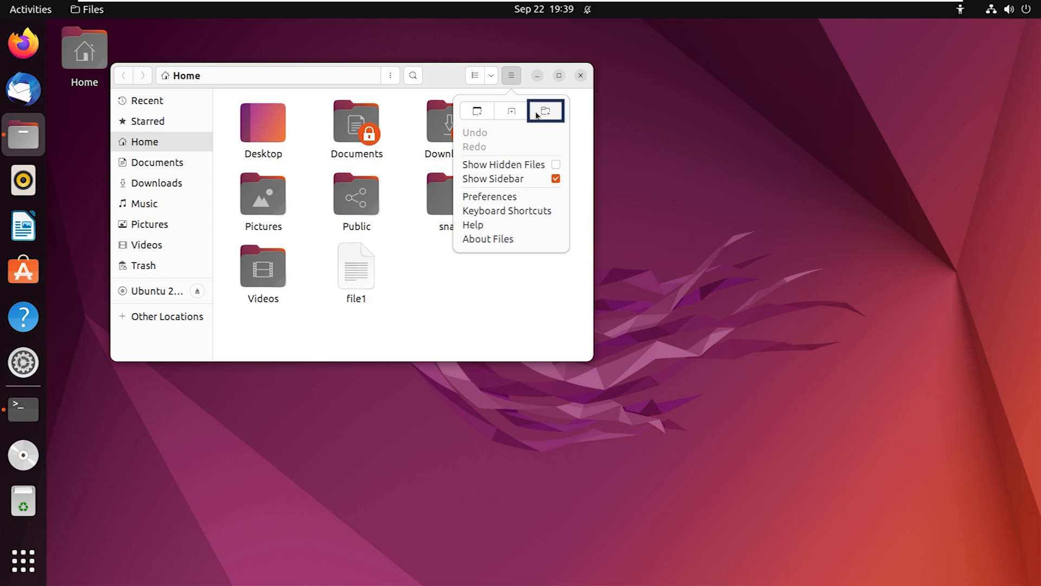
{"action": "left_click", "coordinate": [545, 111]}
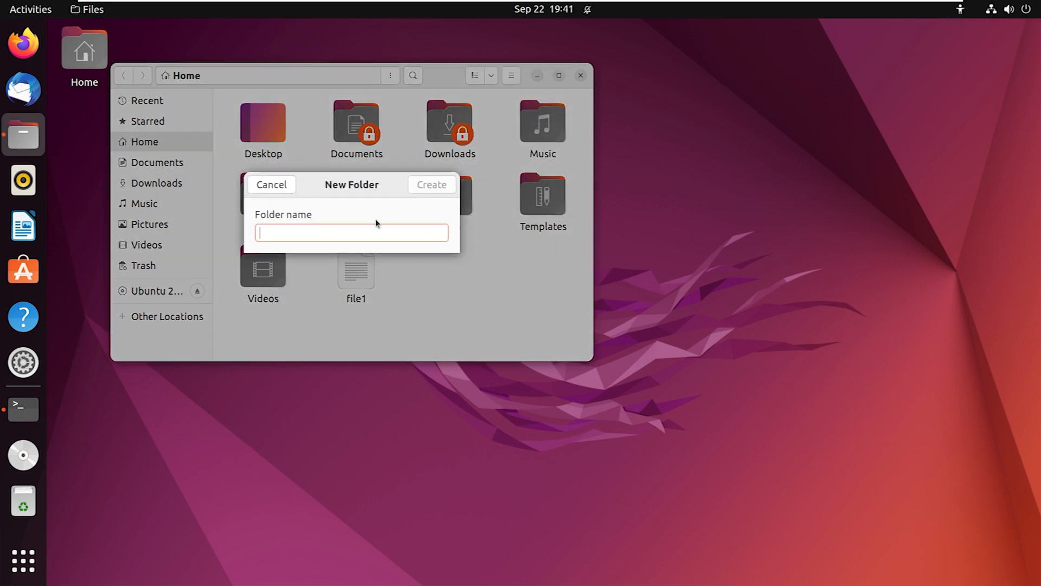
{"action": "type", "text": "sa"}
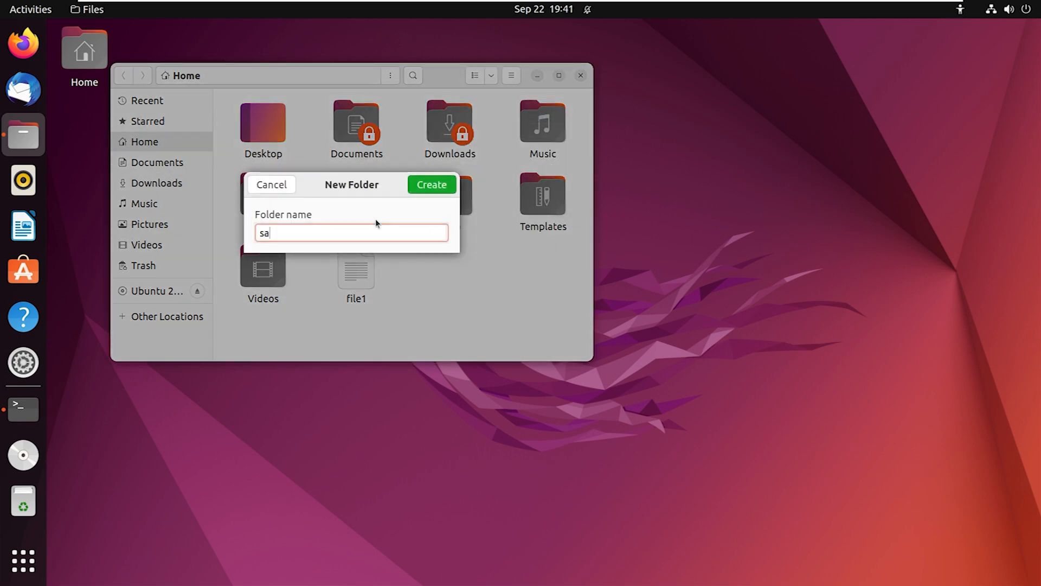
{"action": "type", "text": "mbashare"}
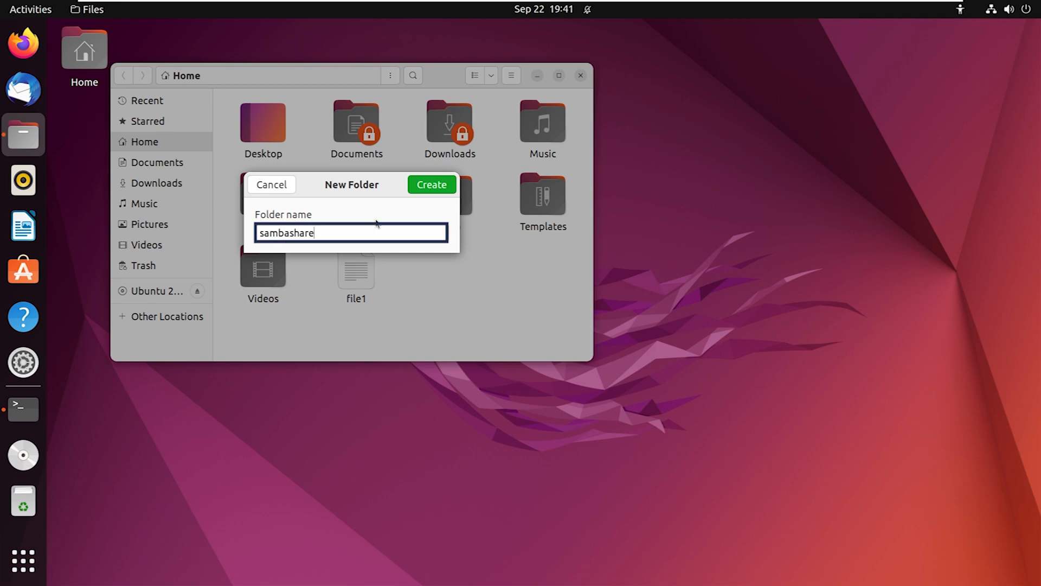
{"action": "left_click", "coordinate": [431, 184]}
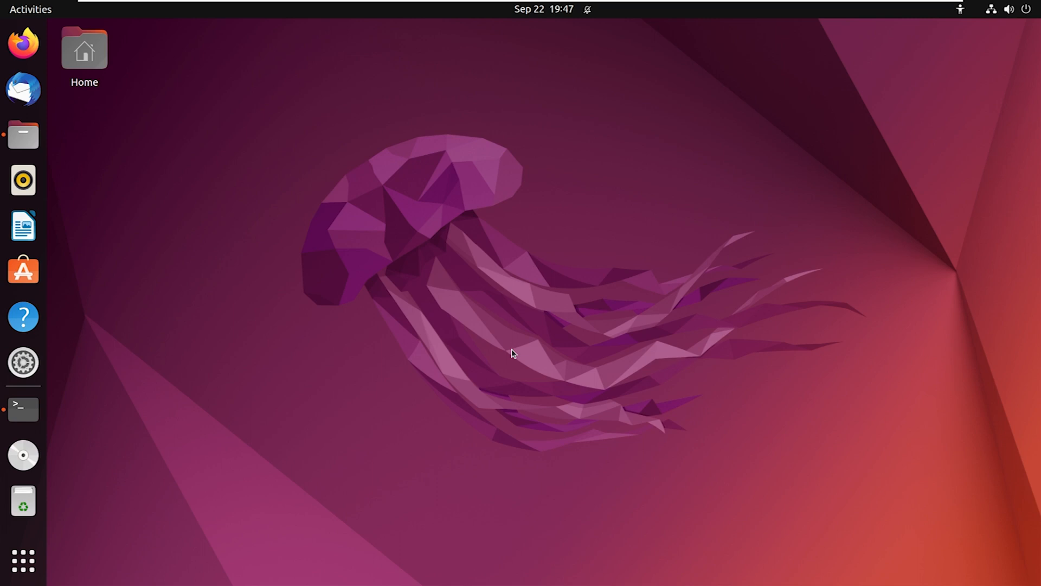
Restart the Samba service and allow Samba through the firewall with 'sudo ufw allow samba'.
{"action": "left_click", "coordinate": [23, 409]}
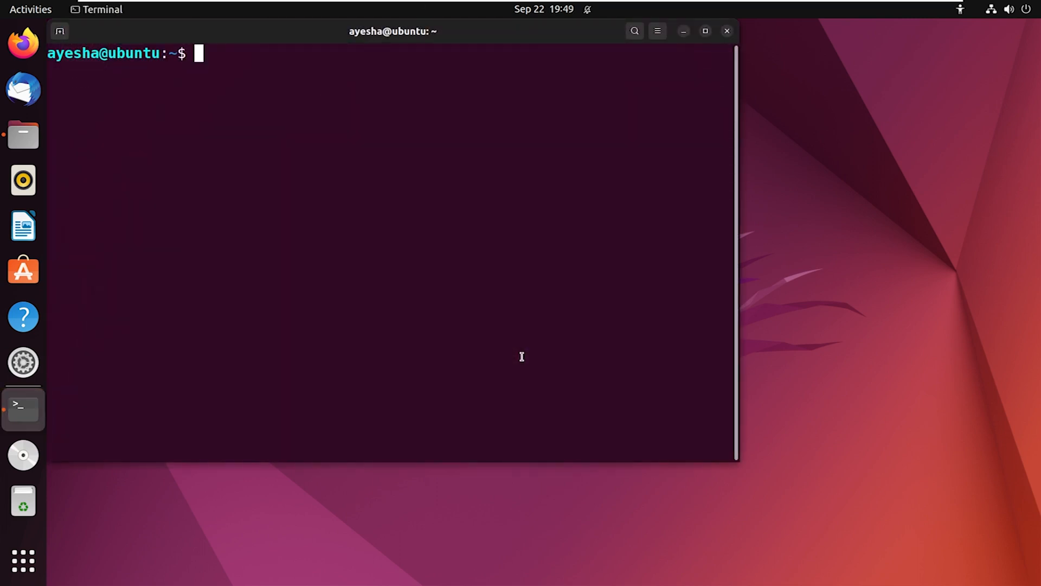
{"action": "type", "text": "sudo service"}
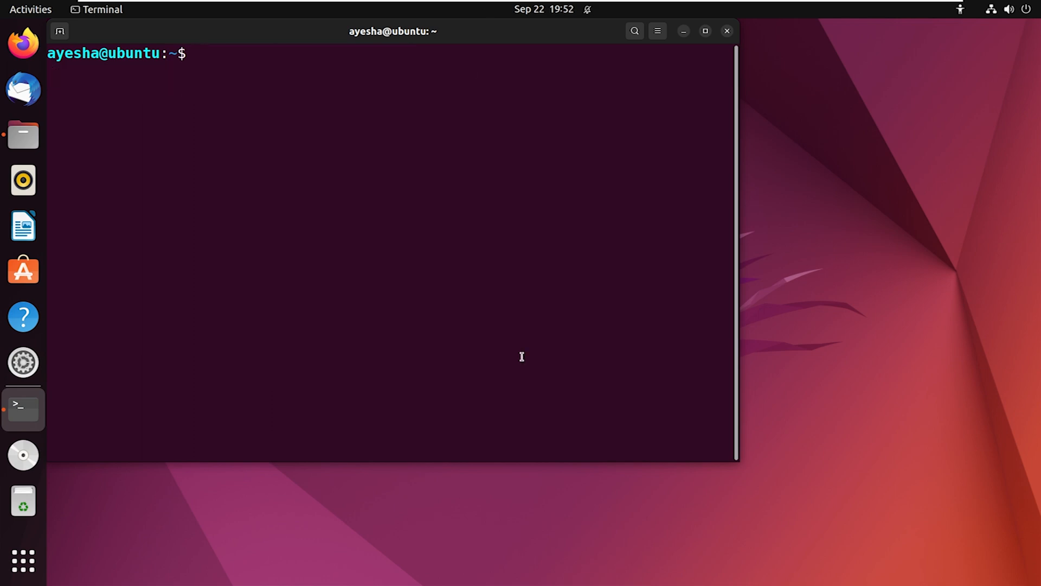
{"action": "type", "text": "sudo ufw allow samba"}
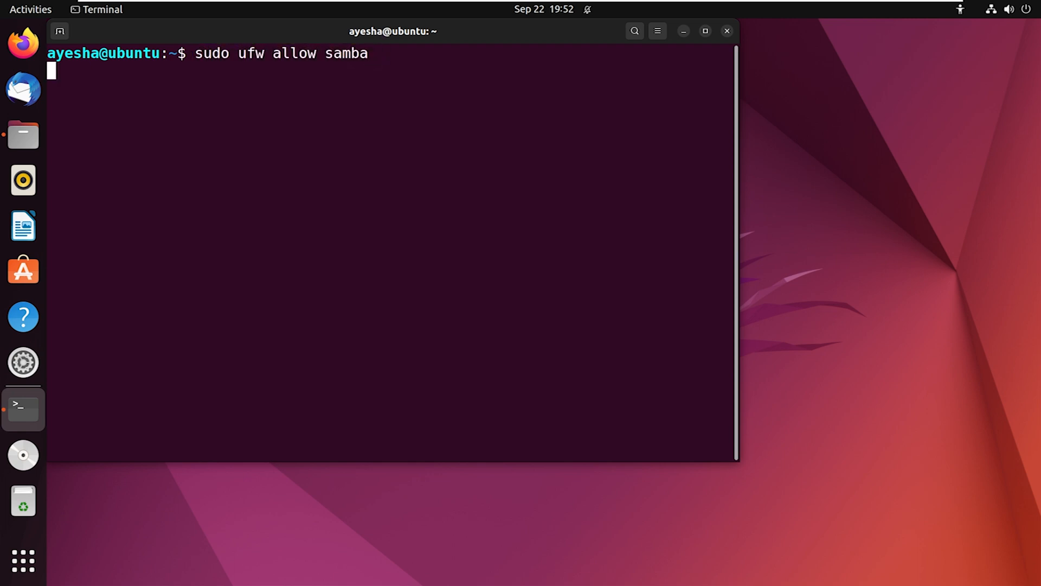
{"action": "key", "text": "Return"}
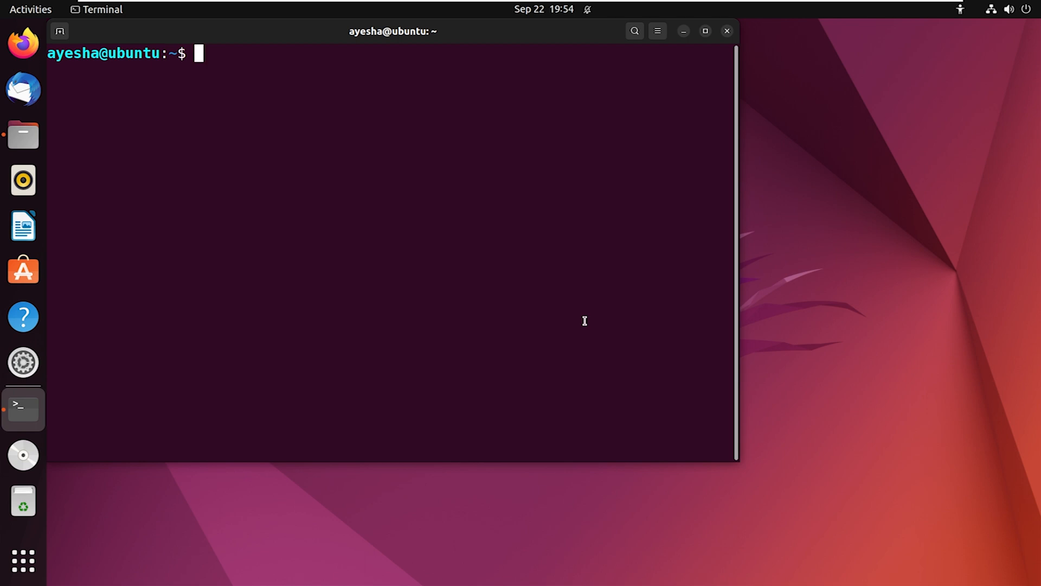
Add a Samba password for the user with 'sudo smbpasswd -a' and submit it.
{"action": "type", "text": "sudo smbpasswd -a ayesha"}
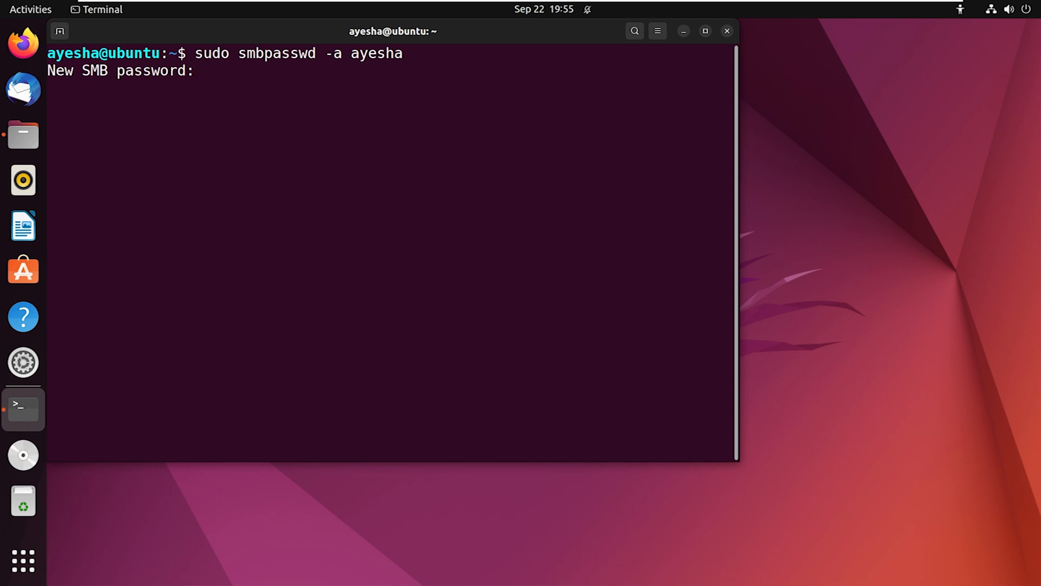
{"action": "key", "text": "Return"}
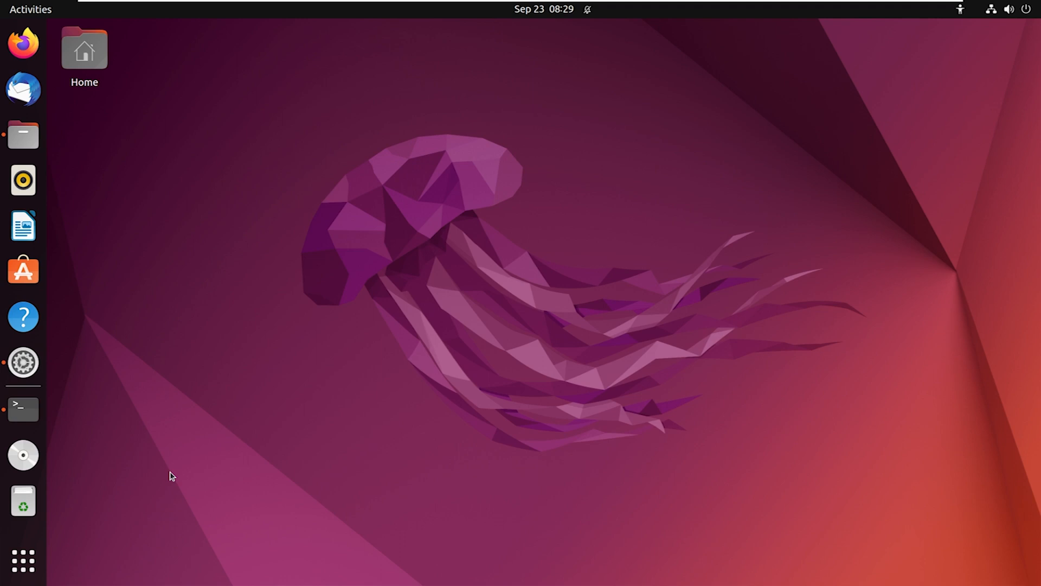
{"action": "mouse_move", "coordinate": [23, 362]}
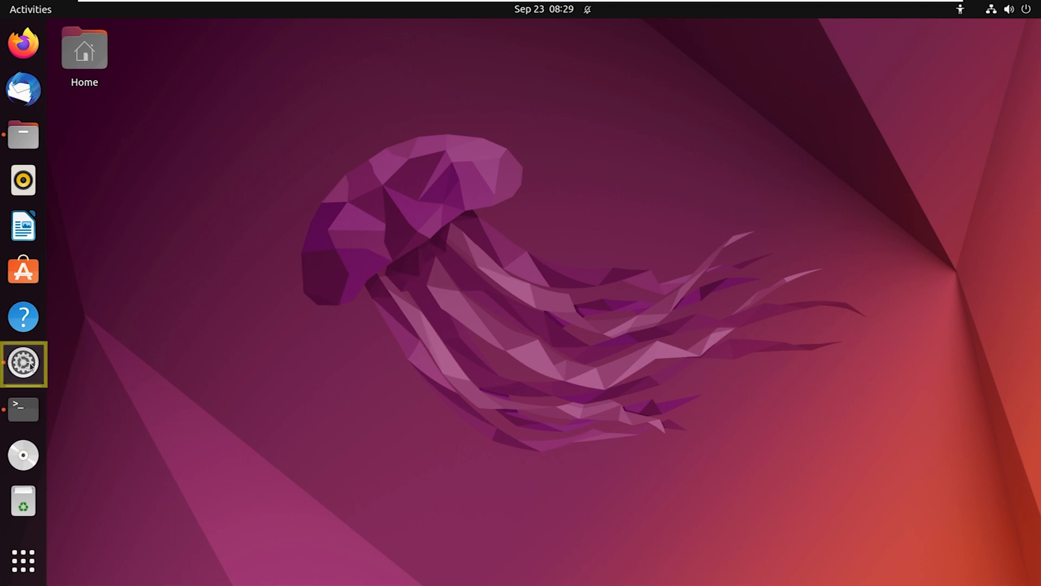
Open Settings to the Sharing page and close it again.
{"action": "left_click", "coordinate": [23, 363]}
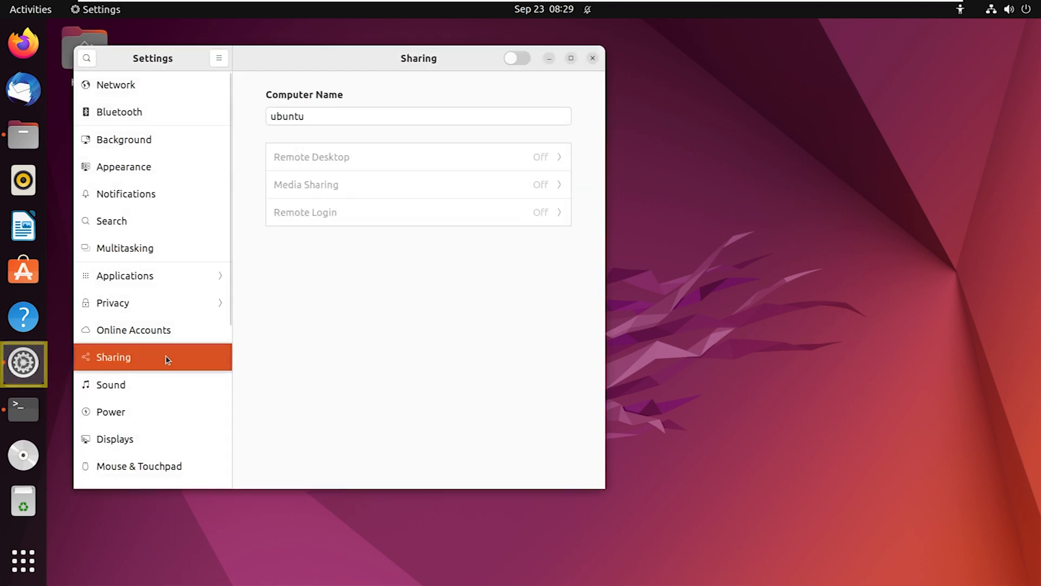
{"action": "mouse_move", "coordinate": [352, 312]}
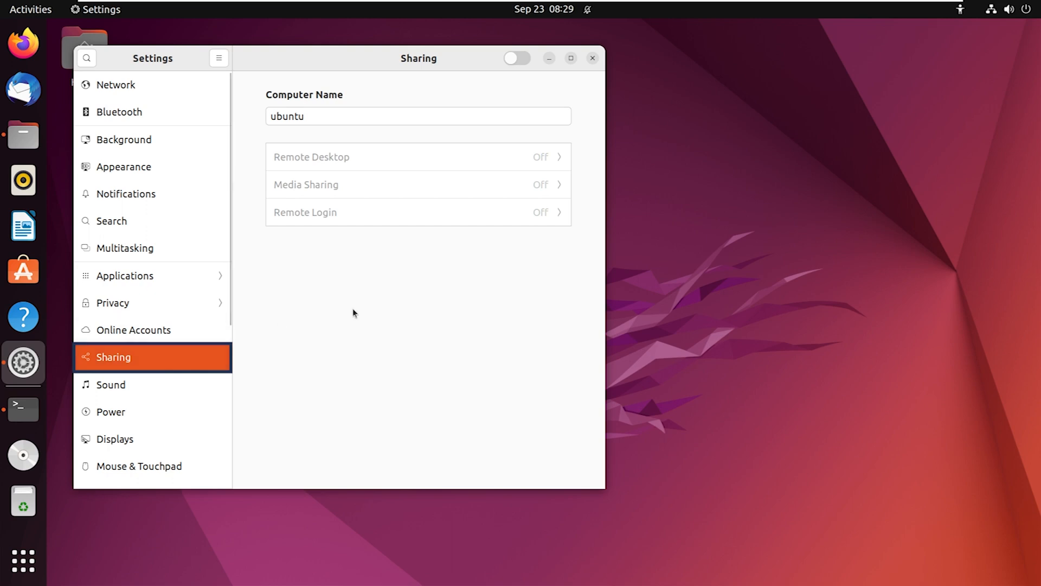
{"action": "mouse_move", "coordinate": [517, 58]}
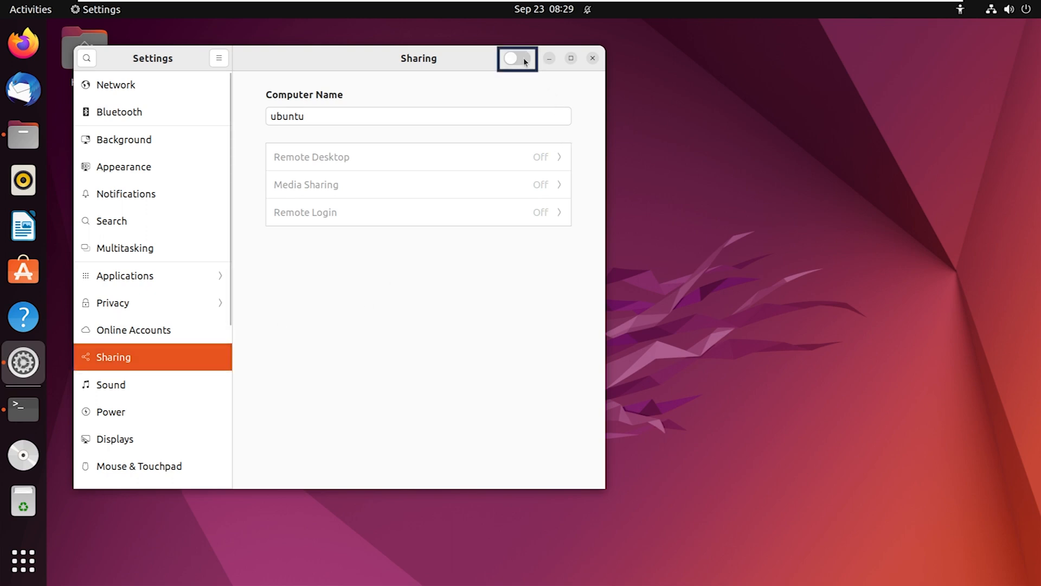
{"action": "left_click", "coordinate": [592, 57]}
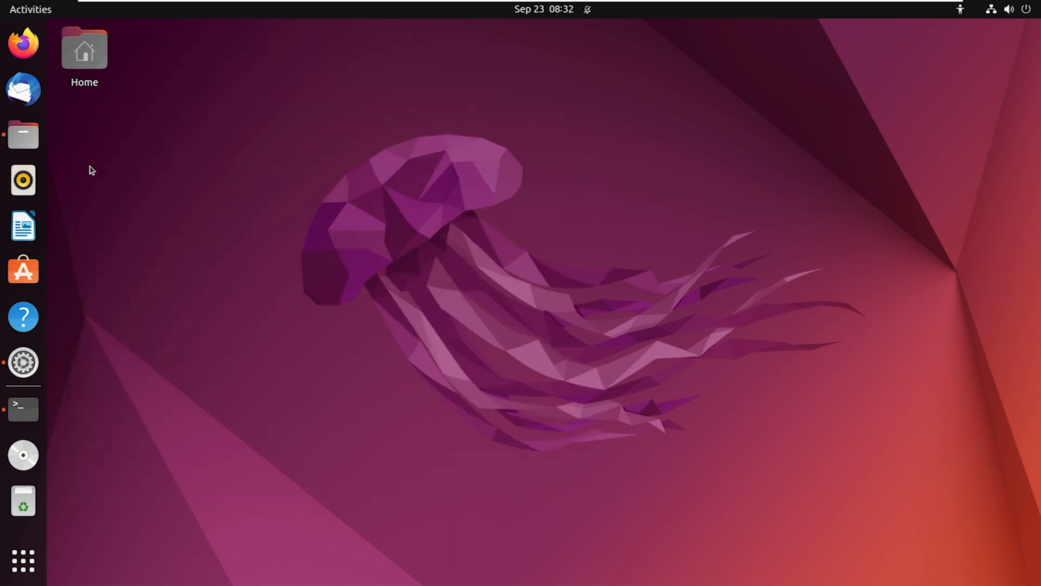
Select the sambashare folder in Files and start its Local Network Share.
{"action": "left_click", "coordinate": [22, 136]}
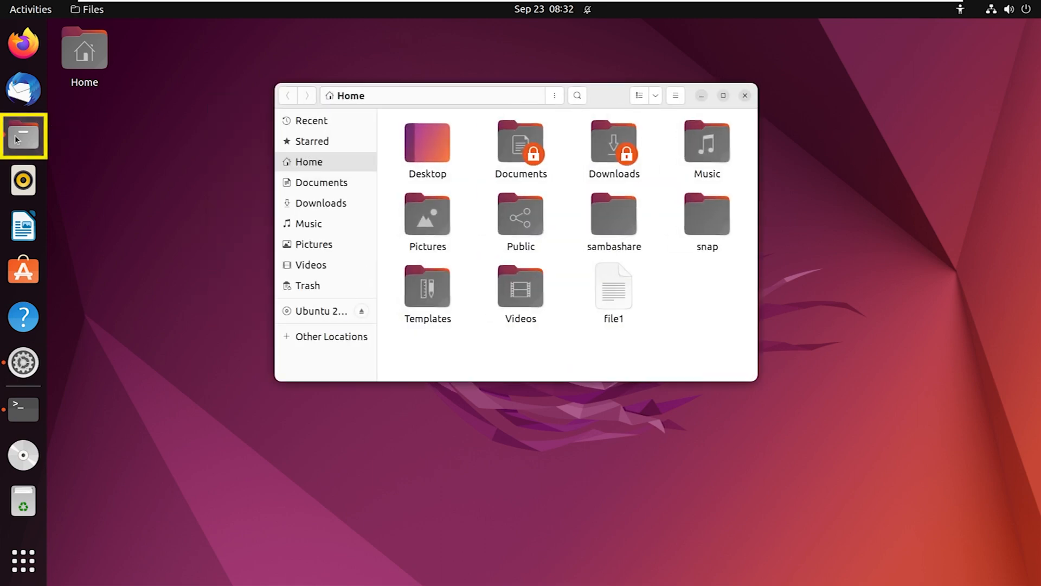
{"action": "mouse_move", "coordinate": [97, 165]}
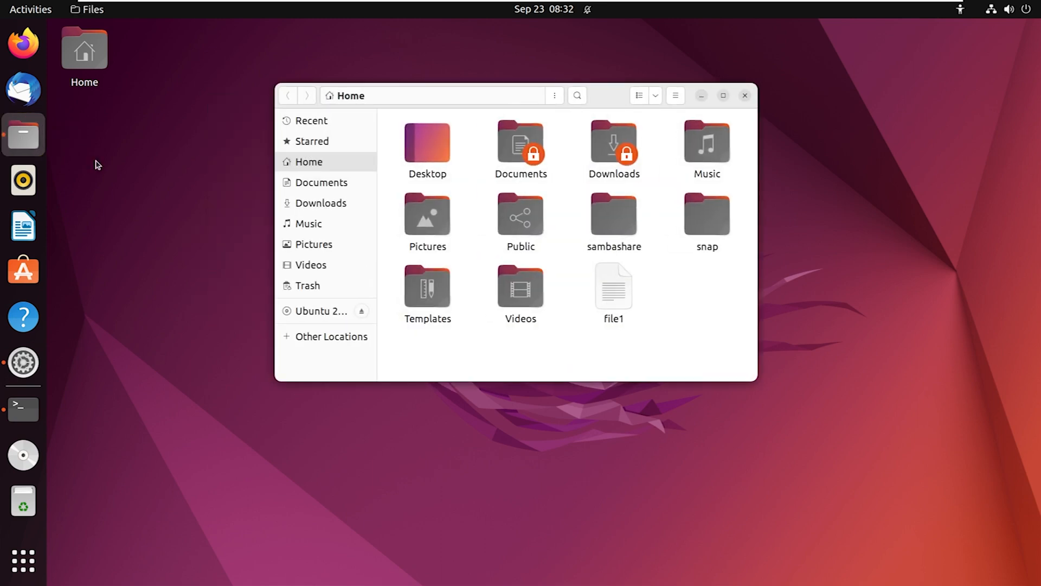
{"action": "left_click", "coordinate": [612, 213]}
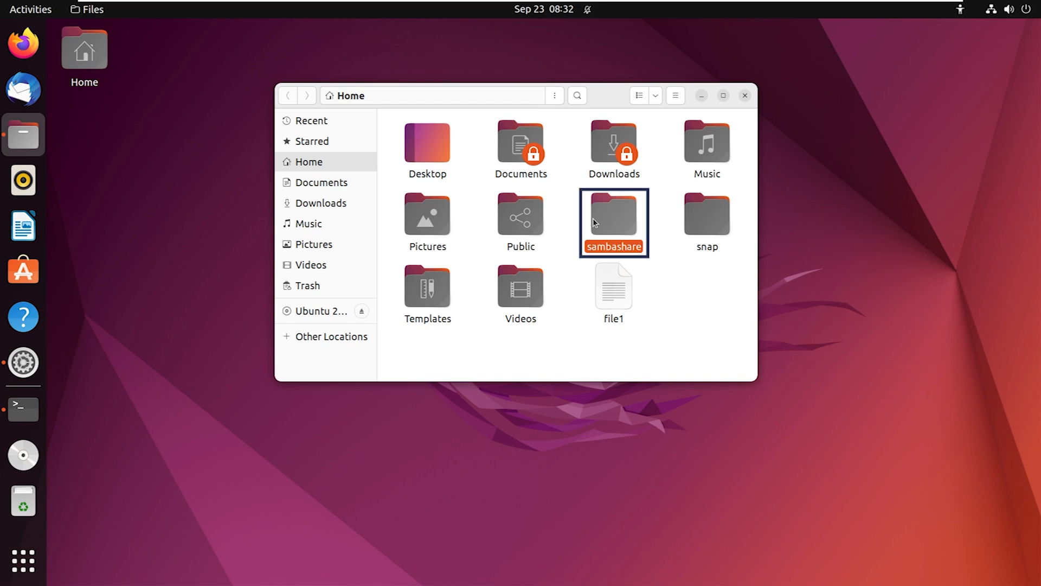
{"action": "right_click", "coordinate": [612, 222]}
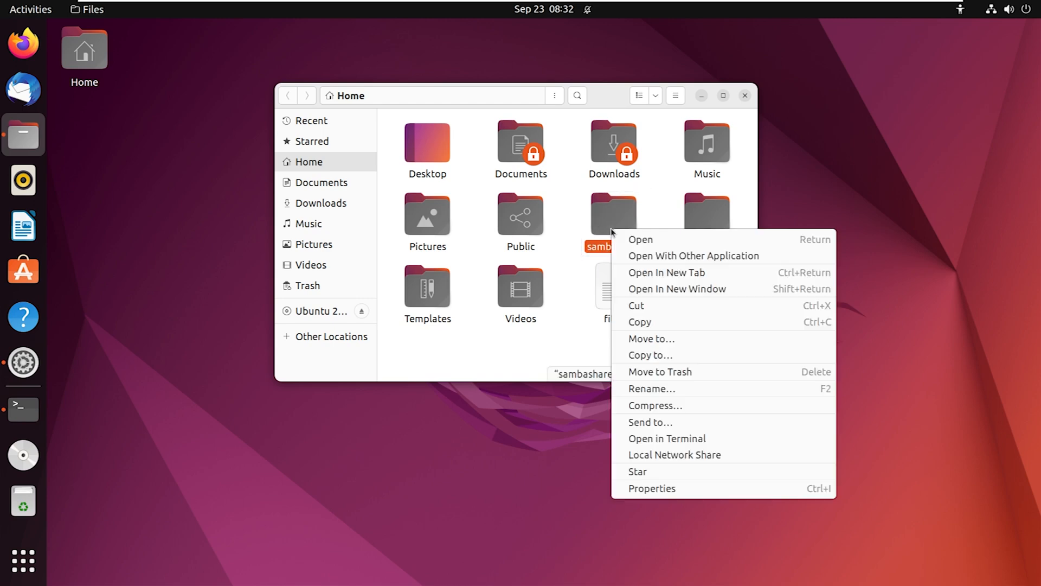
{"action": "mouse_move", "coordinate": [646, 467]}
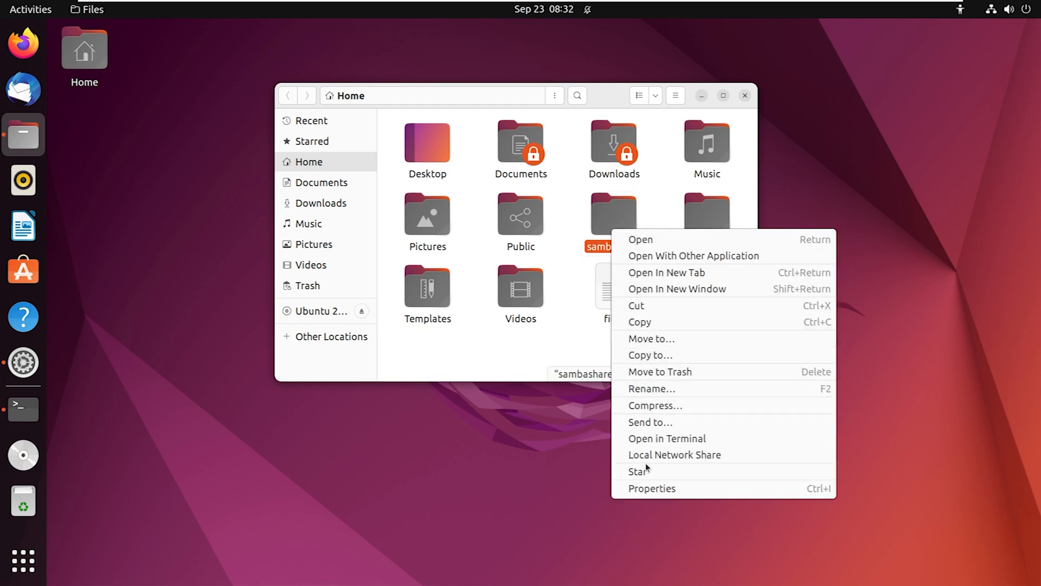
{"action": "left_click", "coordinate": [675, 454]}
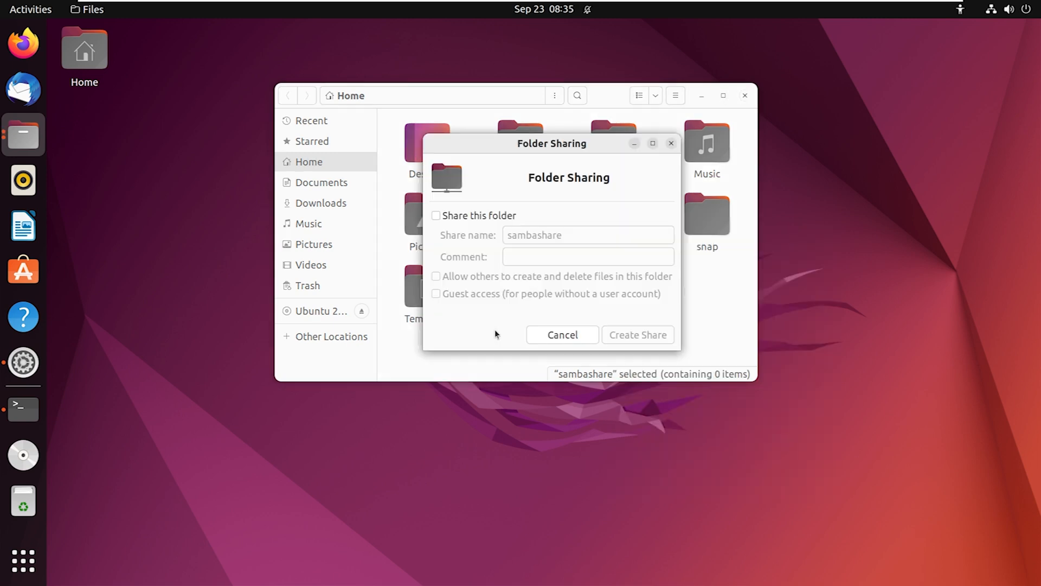
Enable 'Share this folder' and create the sambashare network share.
{"action": "left_click", "coordinate": [436, 214]}
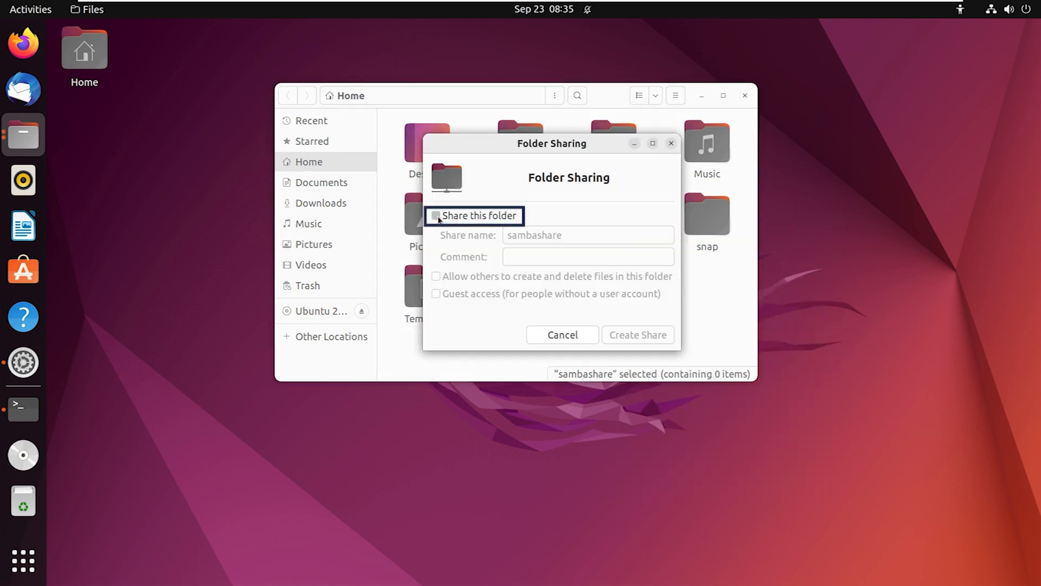
{"action": "left_click", "coordinate": [435, 214]}
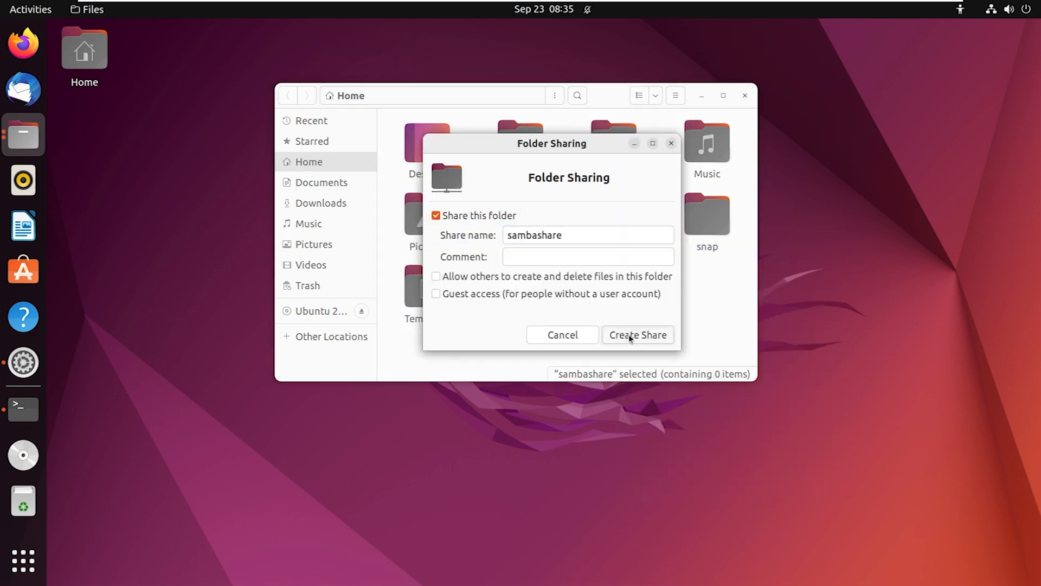
{"action": "left_click", "coordinate": [637, 335]}
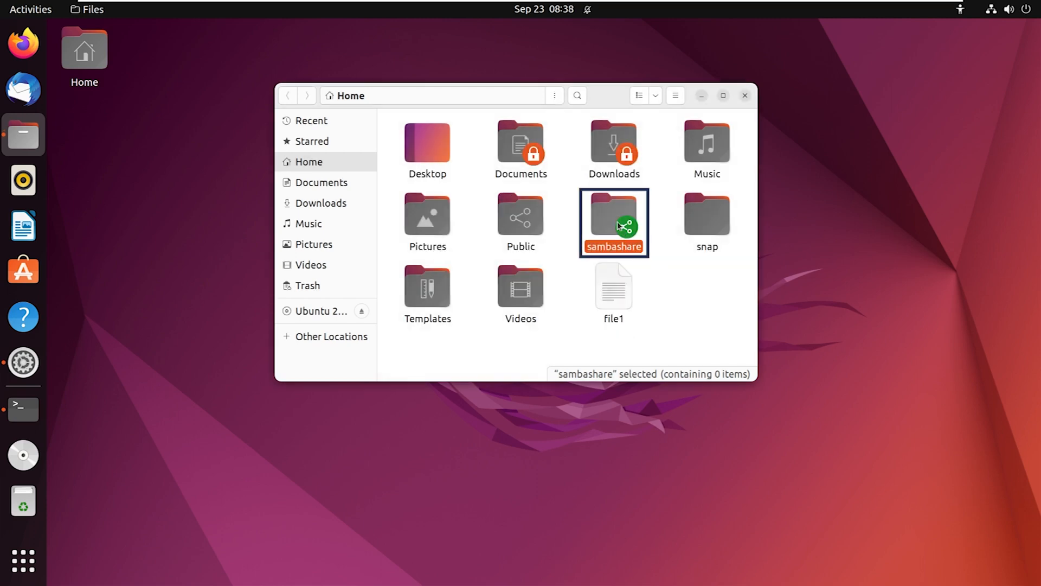
{"action": "right_click", "coordinate": [614, 222]}
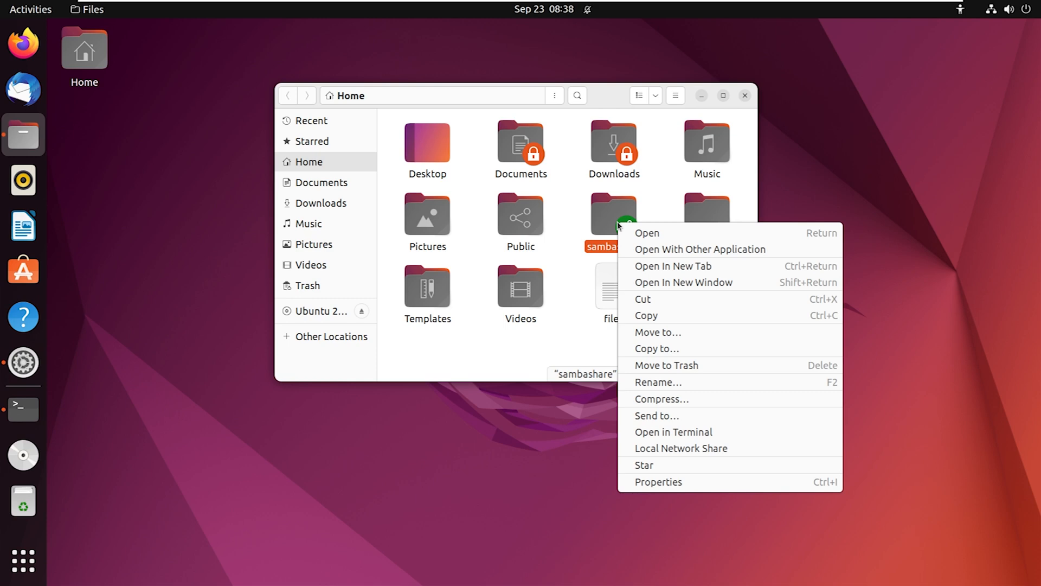
{"action": "mouse_move", "coordinate": [657, 482]}
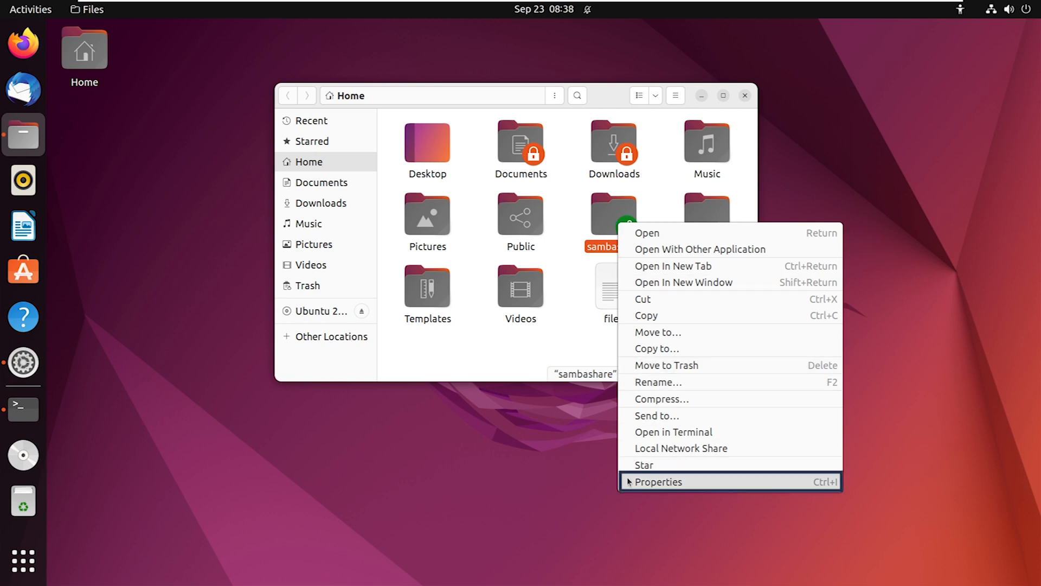
Apply enclosed-file permissions for sambashare: owner and group create/delete, others access only.
{"action": "left_click", "coordinate": [657, 481]}
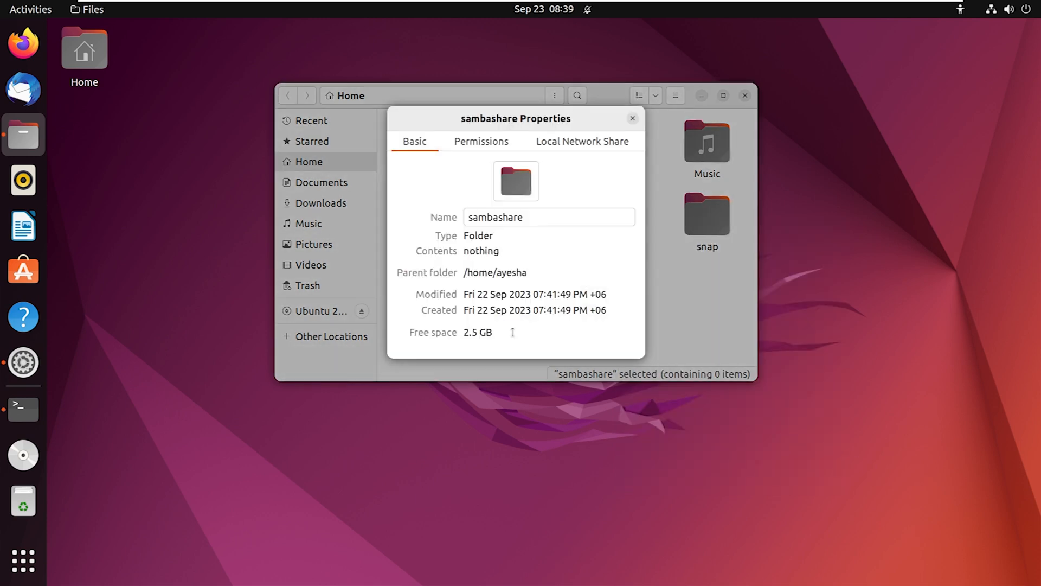
{"action": "left_click", "coordinate": [481, 141]}
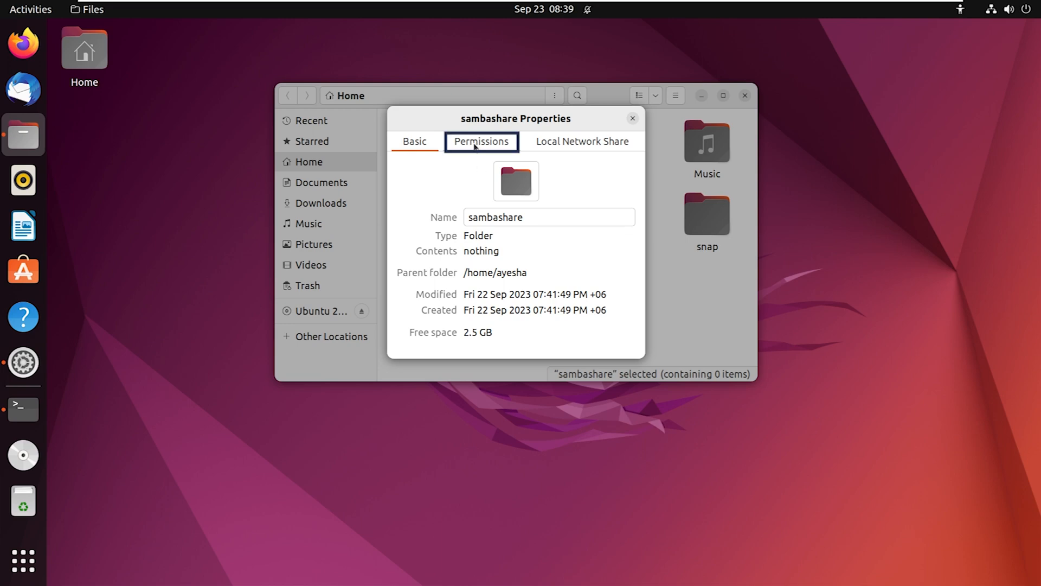
{"action": "left_click", "coordinate": [480, 141]}
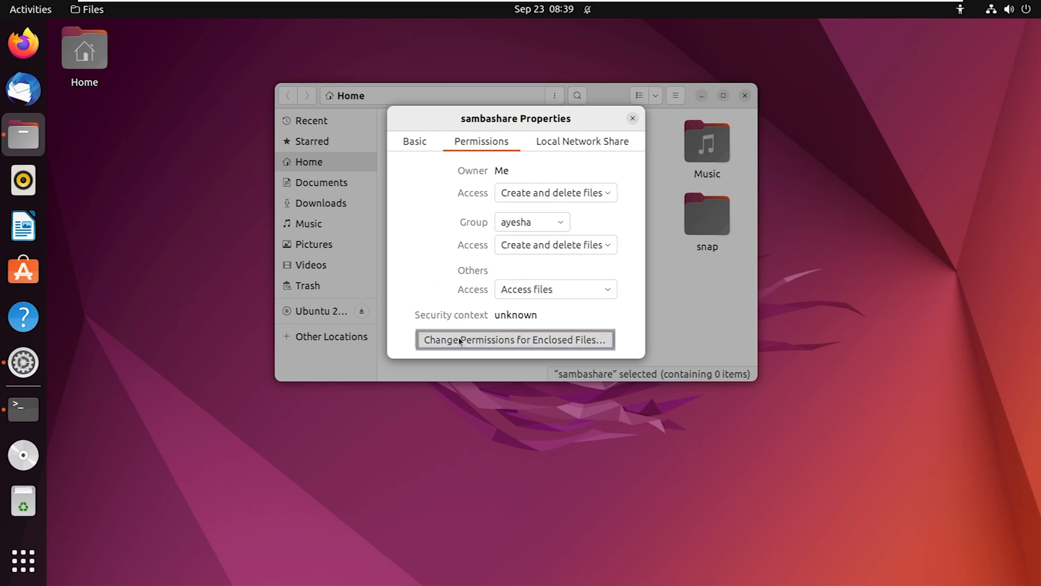
{"action": "left_click", "coordinate": [514, 339]}
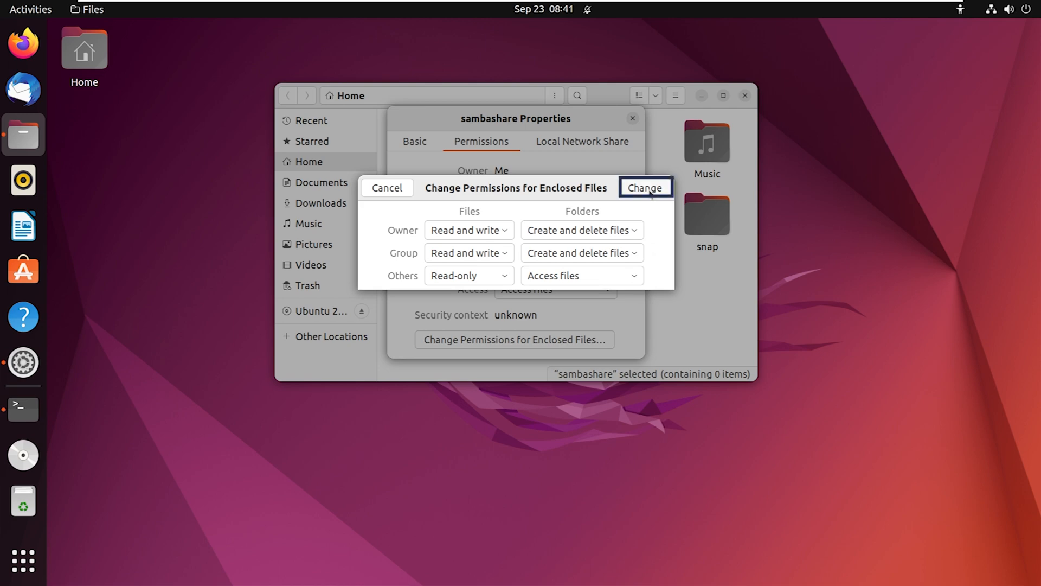
{"action": "left_click", "coordinate": [643, 188]}
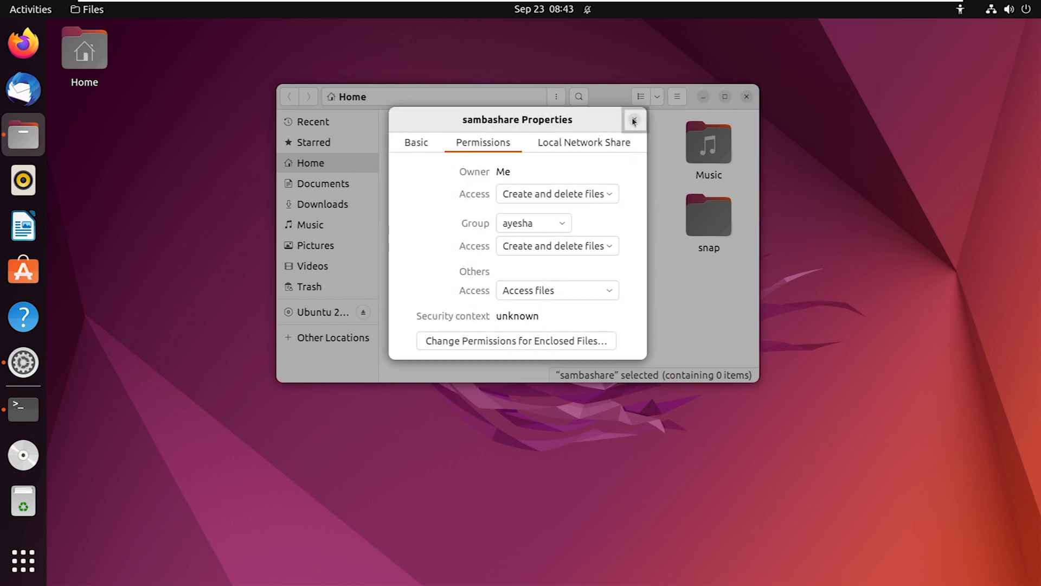
Close the sambashare Properties window.
{"action": "left_click", "coordinate": [633, 122]}
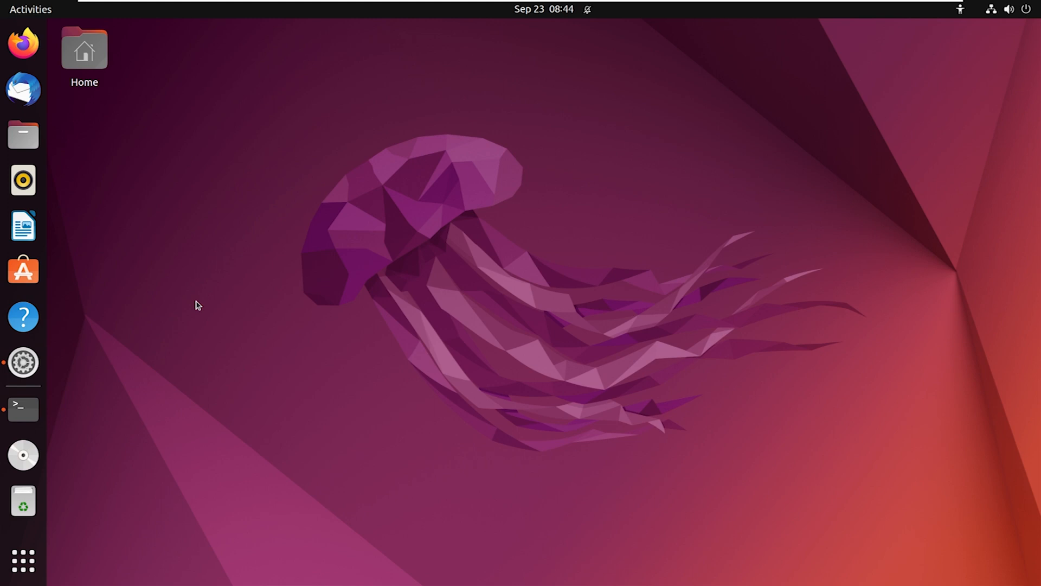
{"action": "mouse_move", "coordinate": [188, 330]}
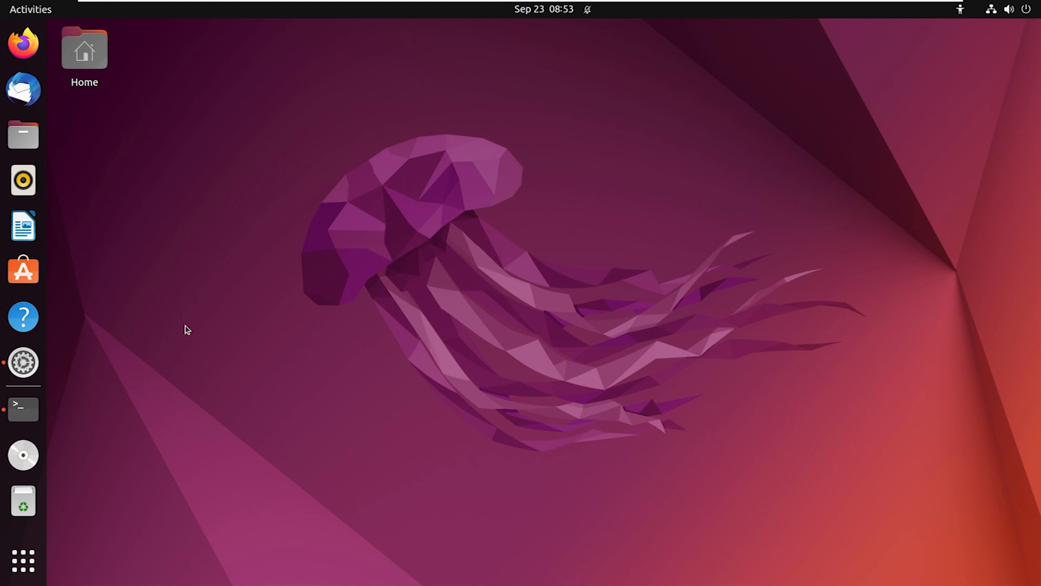
{"action": "left_click", "coordinate": [23, 363]}
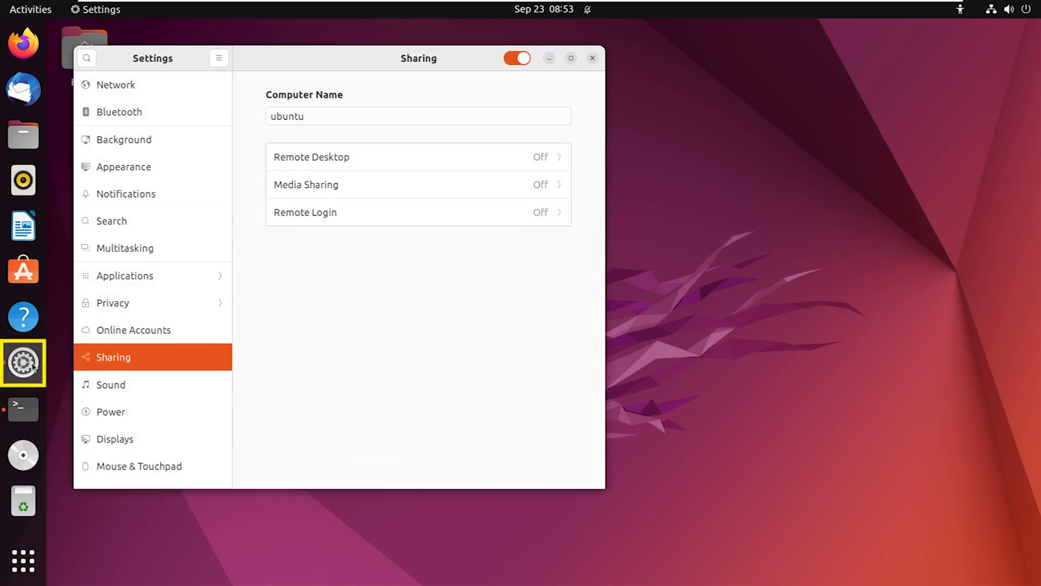
{"action": "mouse_move", "coordinate": [133, 84]}
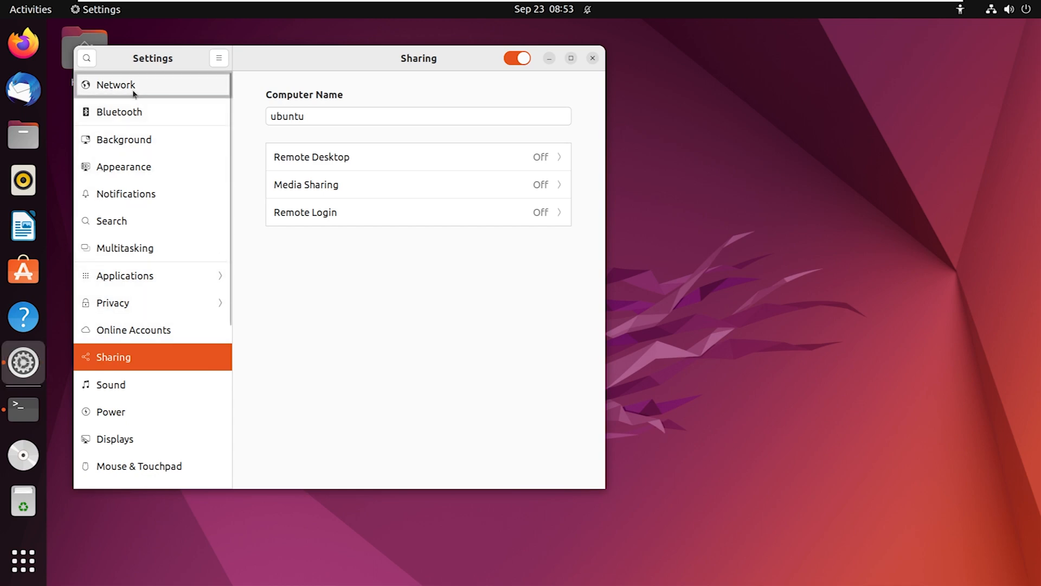
{"action": "left_click", "coordinate": [116, 84]}
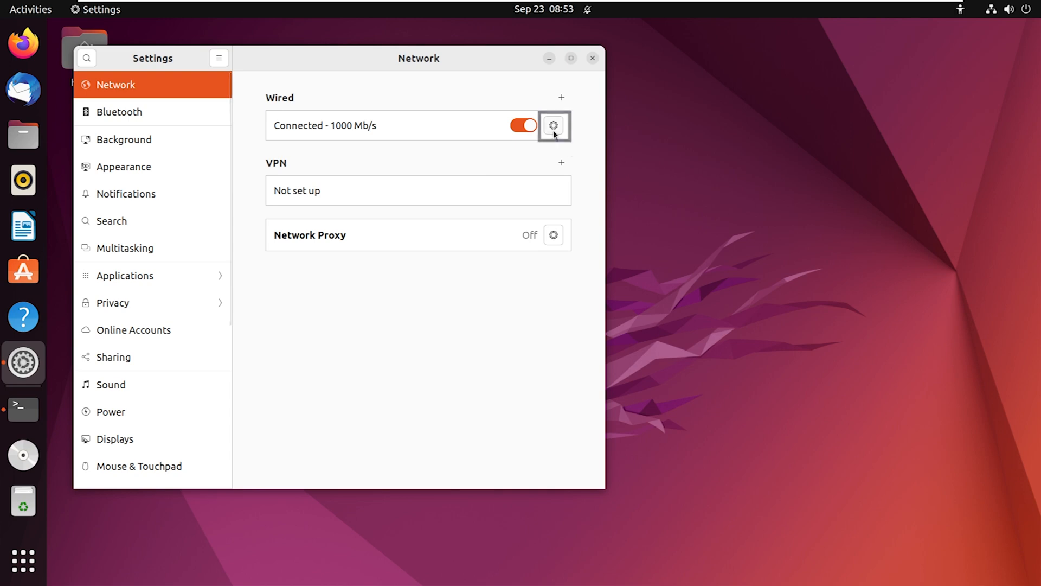
{"action": "left_click", "coordinate": [554, 126]}
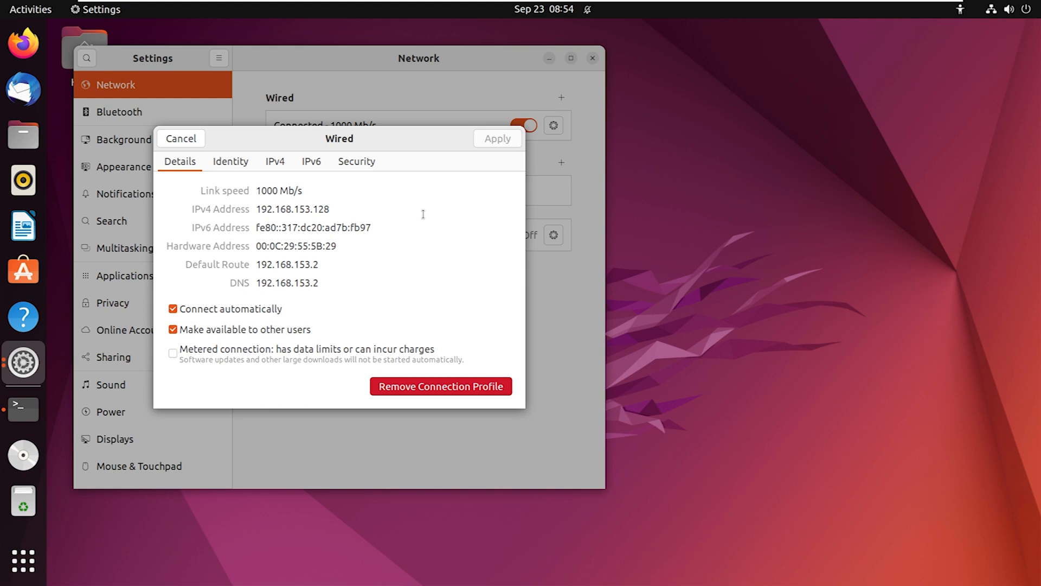
{"action": "double_click", "coordinate": [279, 210]}
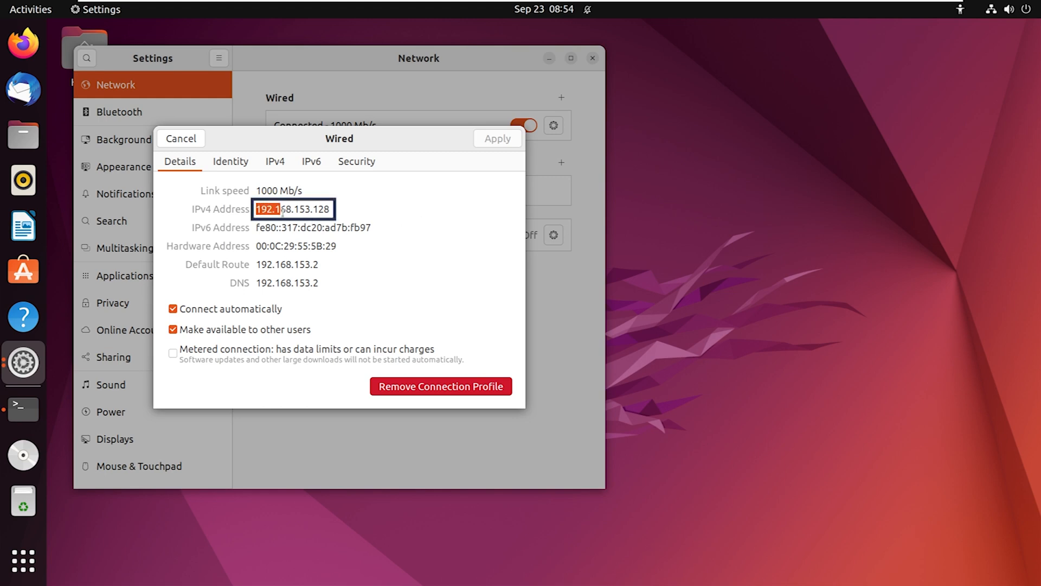
{"action": "triple_click", "coordinate": [293, 208]}
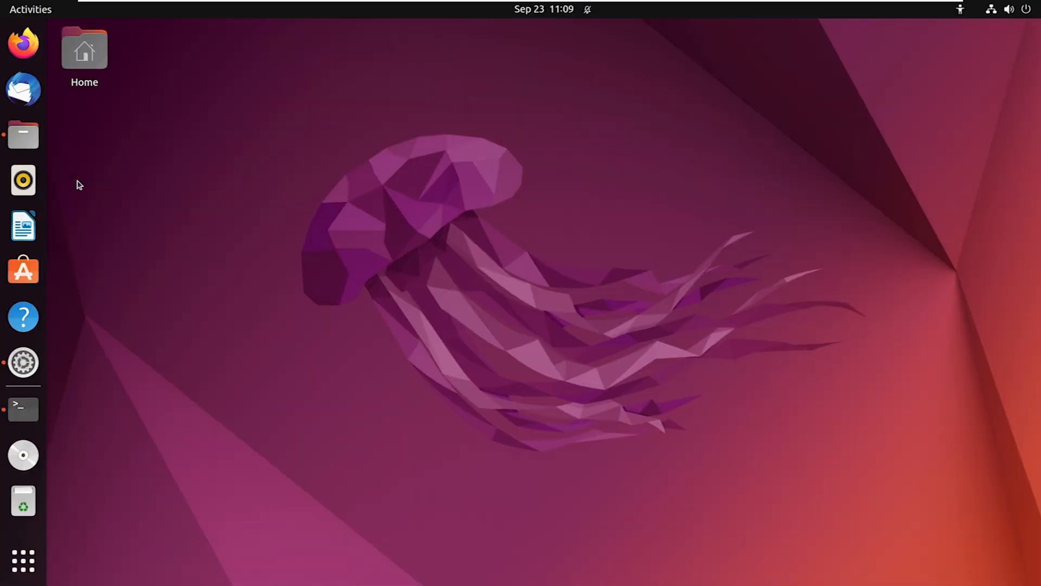
Connect to smb://192.168.153.128/sambashare from Other Locations in Files.
{"action": "left_click", "coordinate": [23, 135]}
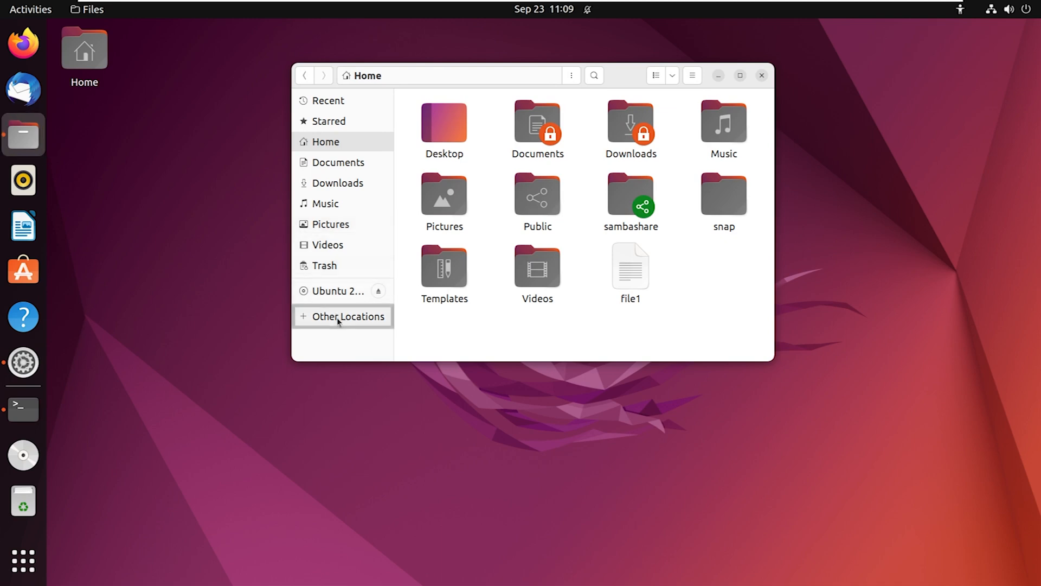
{"action": "left_click", "coordinate": [343, 316]}
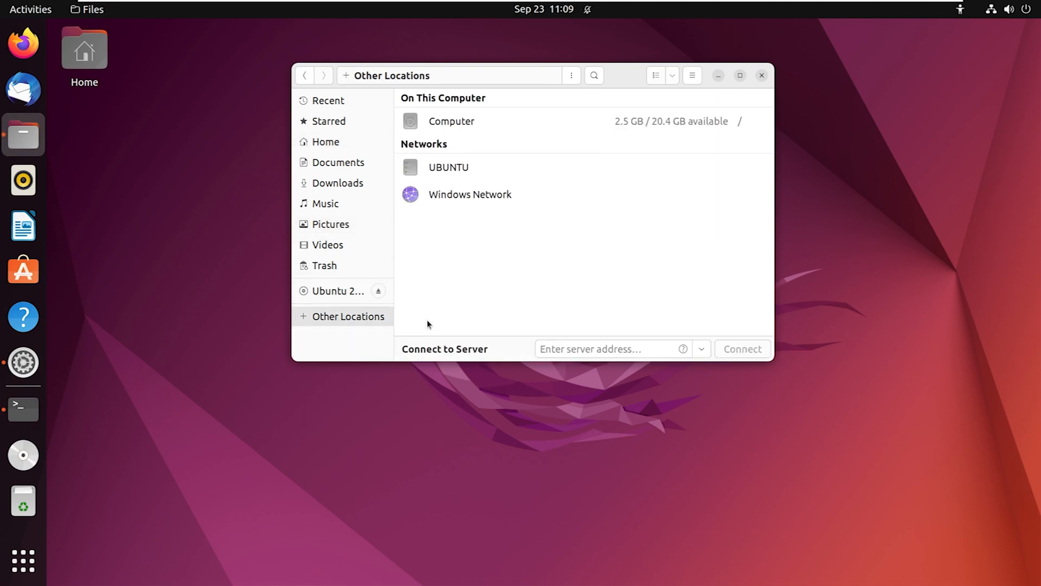
{"action": "mouse_move", "coordinate": [493, 360]}
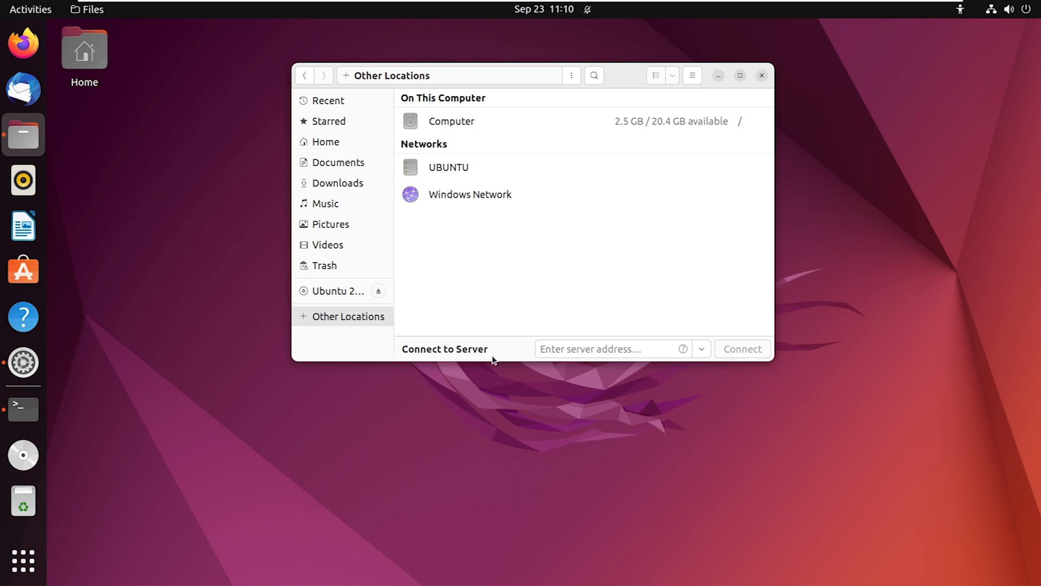
{"action": "left_click", "coordinate": [604, 348]}
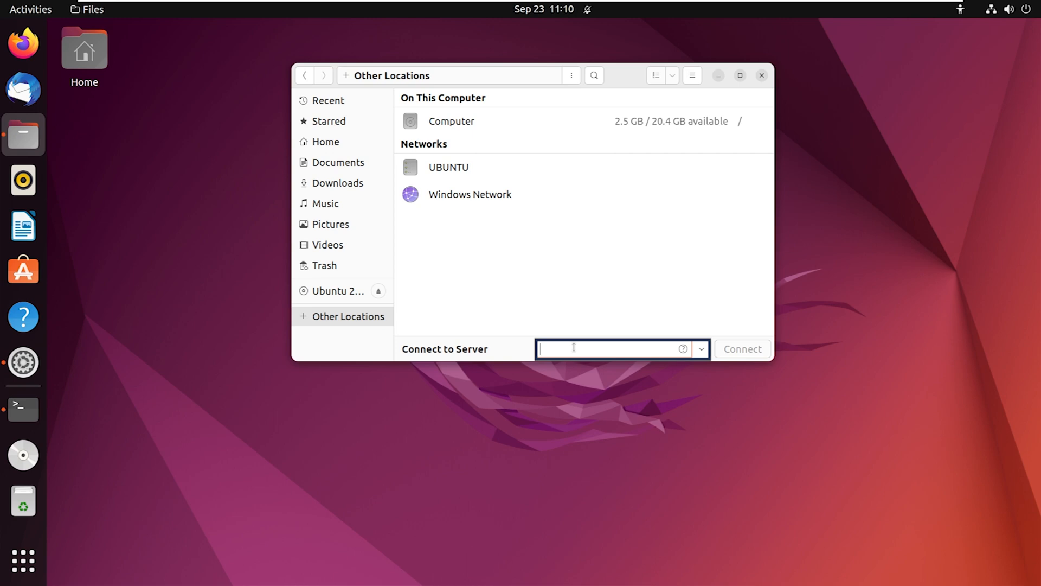
{"action": "type", "text": "smb://1"}
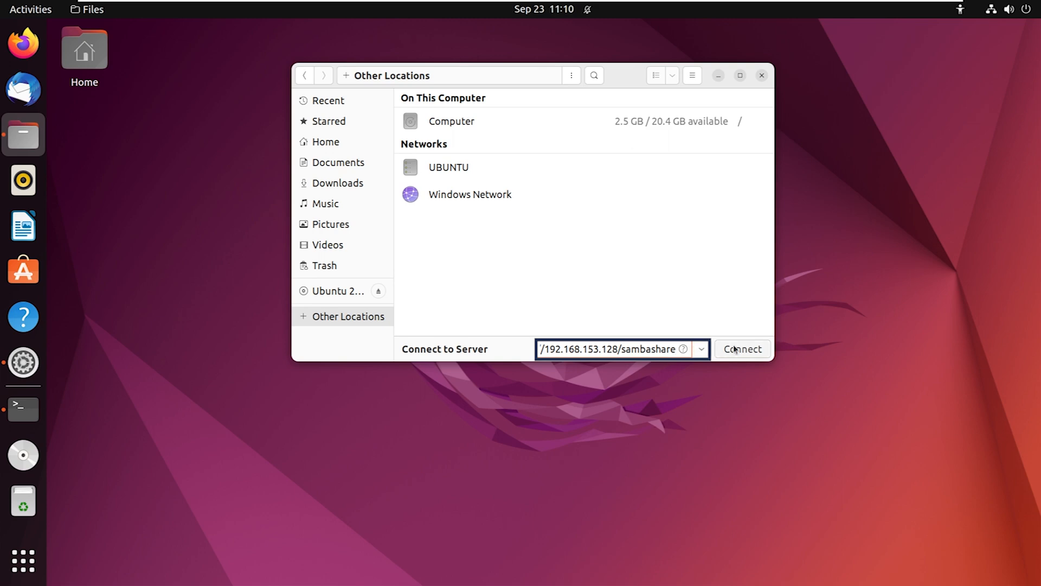
{"action": "left_click", "coordinate": [742, 348]}
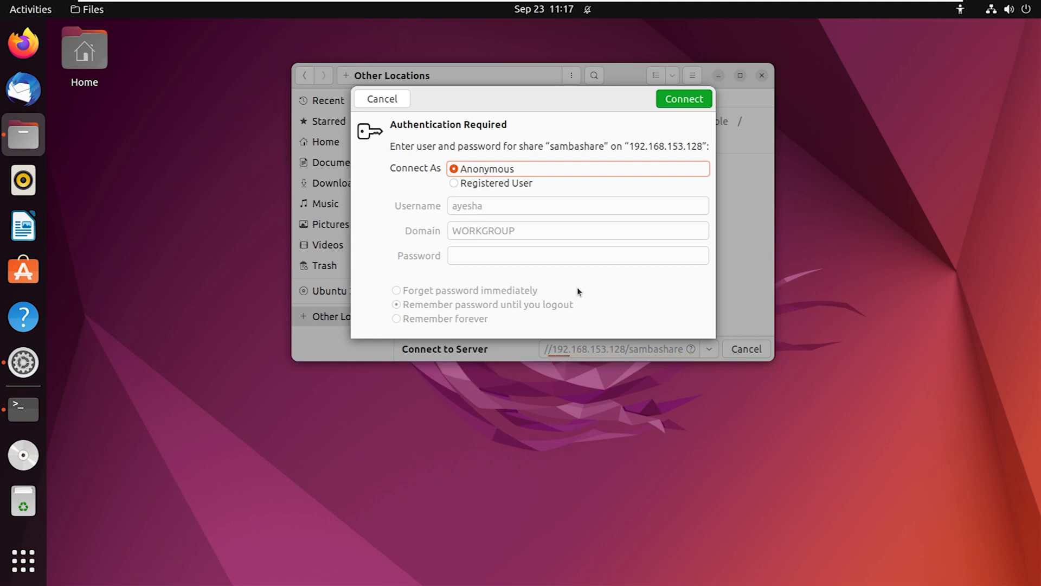
{"action": "mouse_move", "coordinate": [502, 230]}
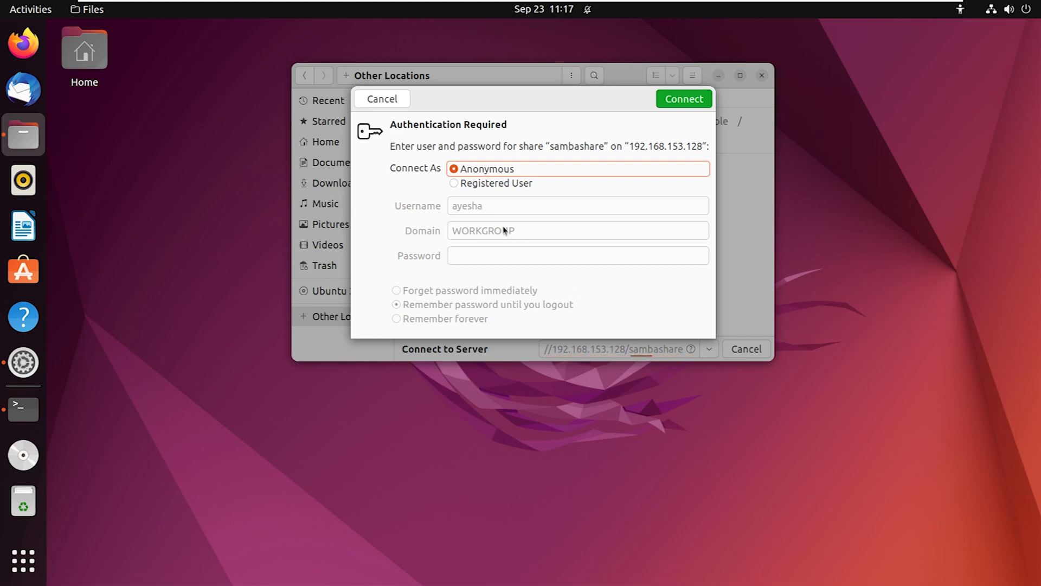
Log in to sambashare as a Registered User with the account password.
{"action": "left_click", "coordinate": [455, 182]}
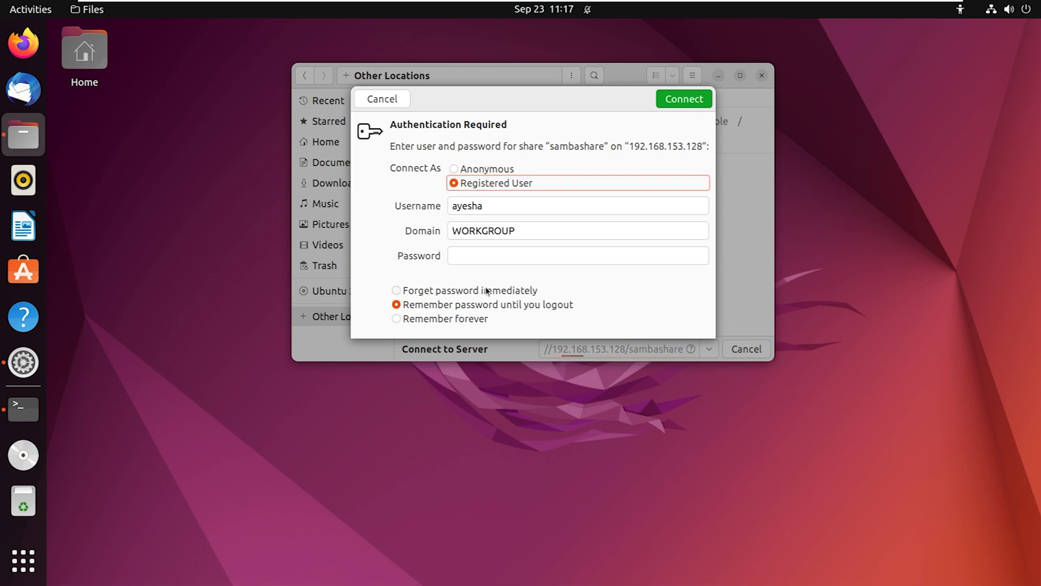
{"action": "left_click", "coordinate": [577, 256]}
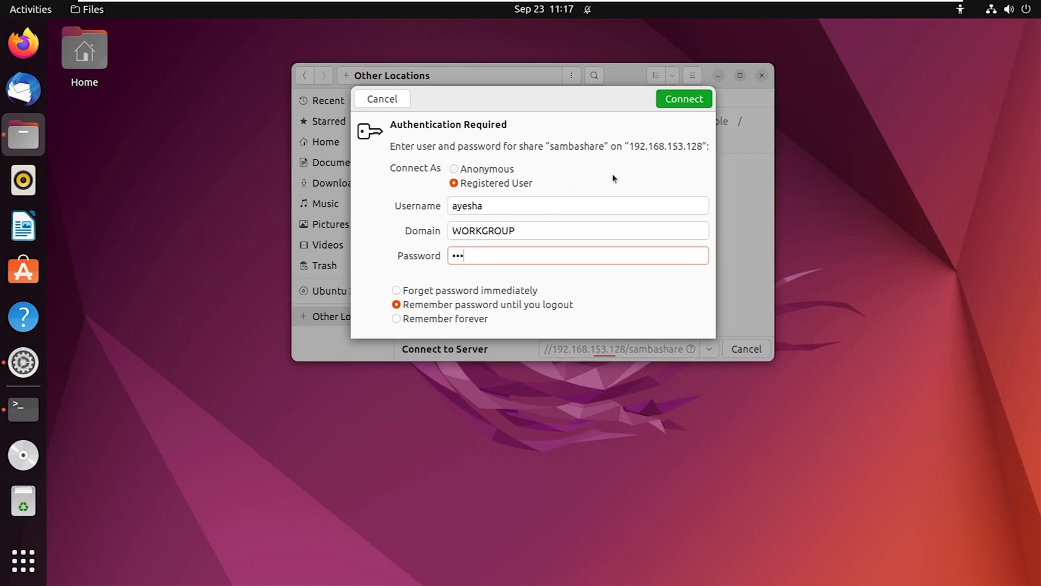
{"action": "left_click", "coordinate": [684, 99]}
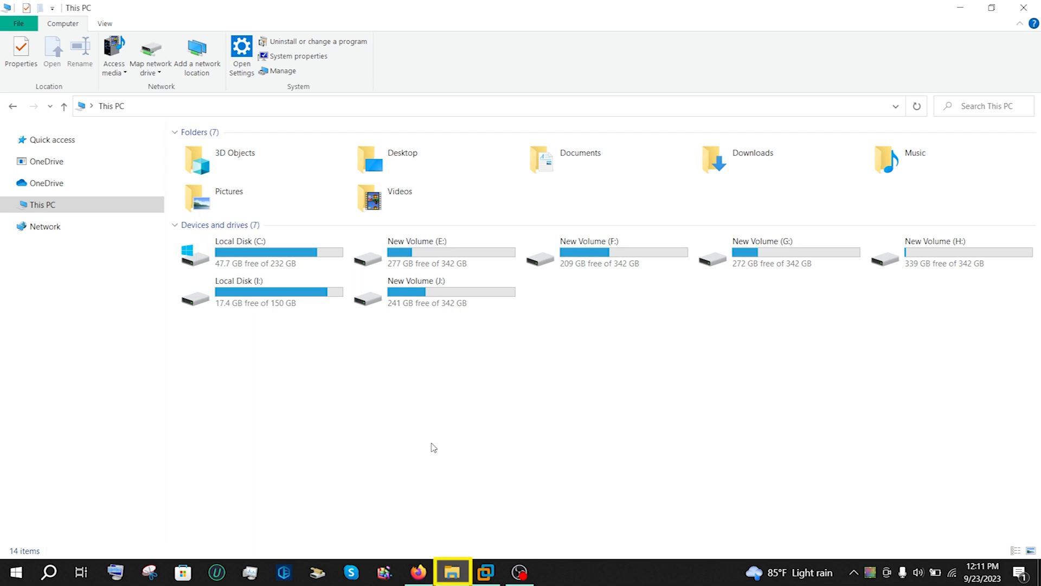
Start the Add Network Location wizard and choose a custom network location.
{"action": "left_click", "coordinate": [42, 205]}
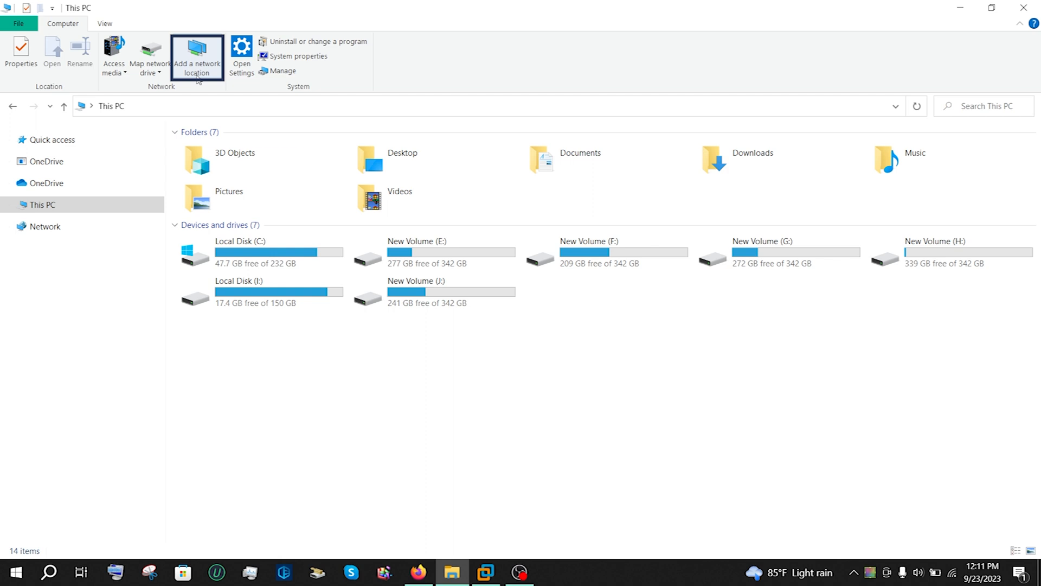
{"action": "left_click", "coordinate": [196, 55]}
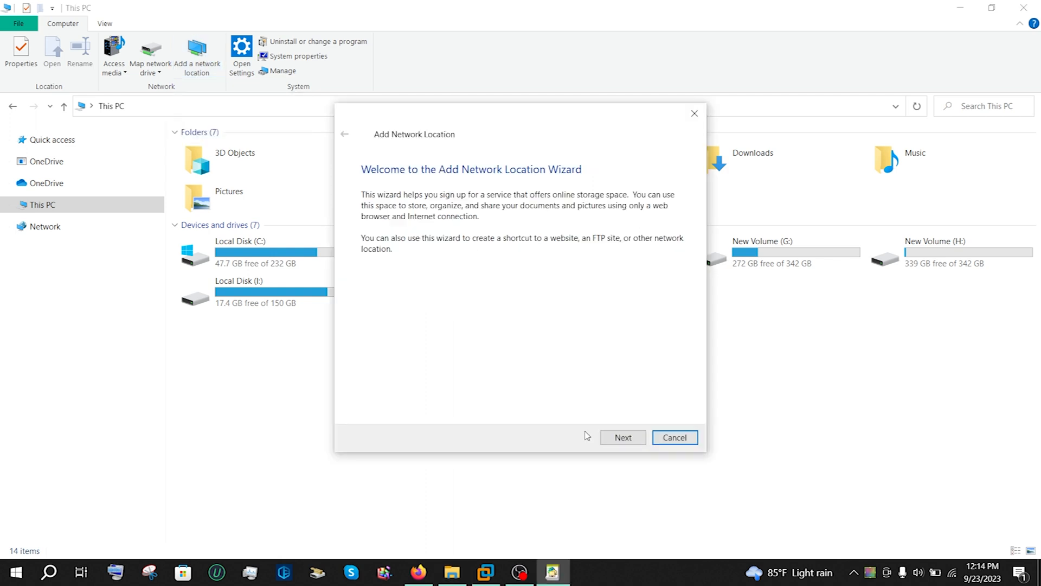
{"action": "left_click", "coordinate": [623, 437]}
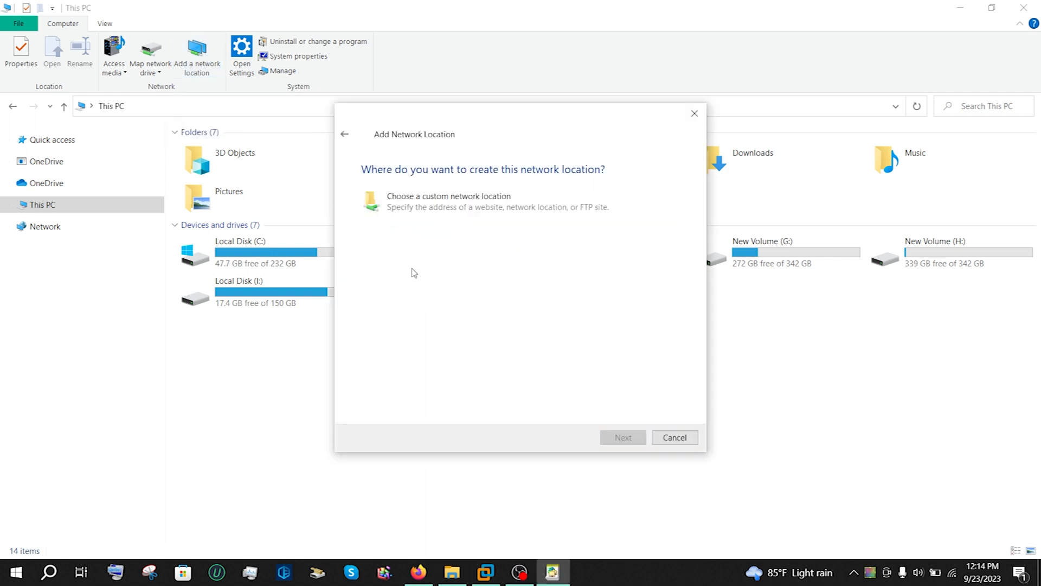
{"action": "left_click", "coordinate": [449, 202]}
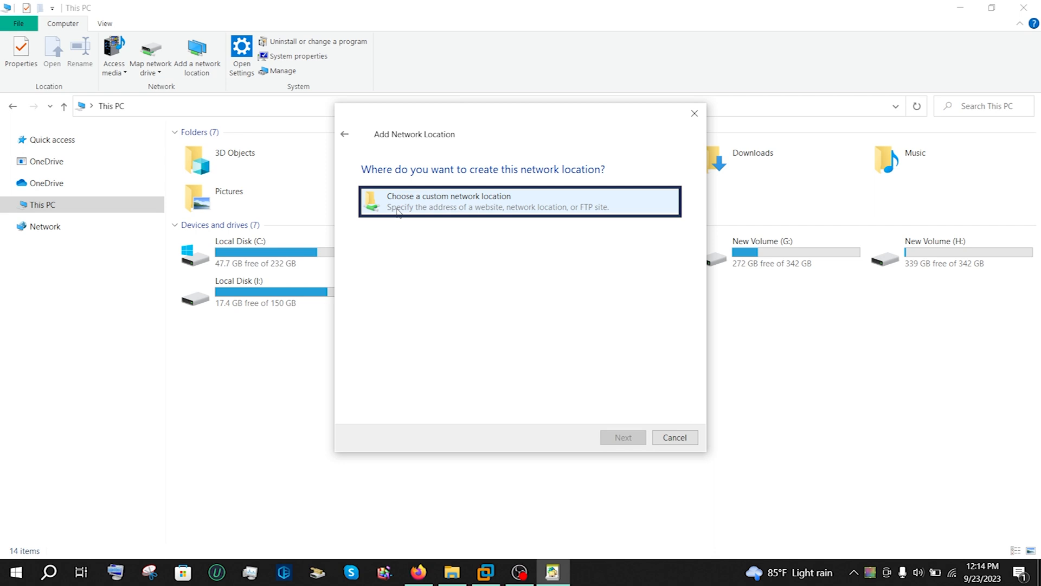
{"action": "left_click", "coordinate": [622, 437]}
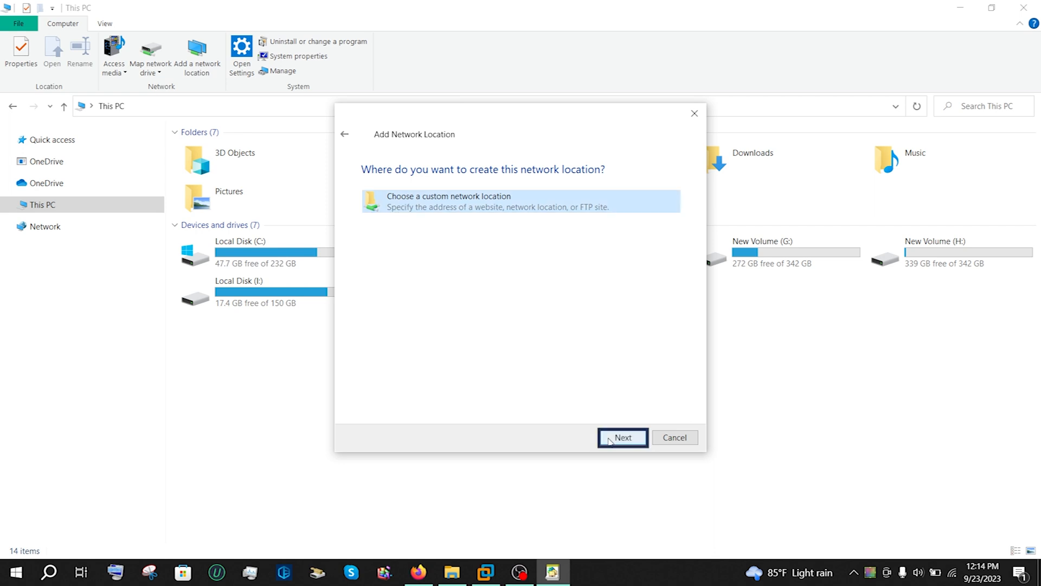
{"action": "left_click", "coordinate": [623, 437]}
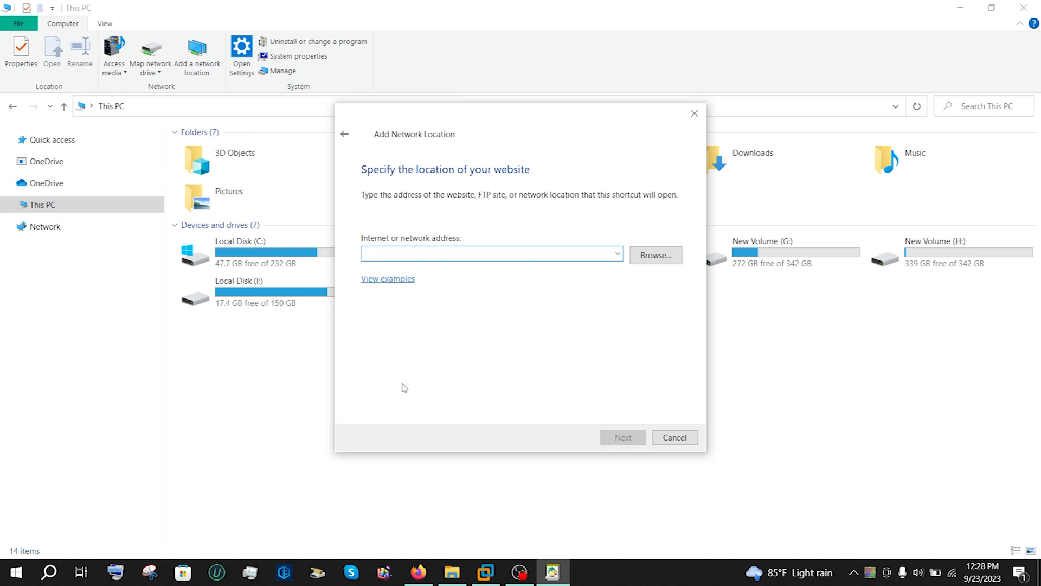
Enter \\192.168.153.128\sambashare, accept the suggested name, and finish the wizard.
{"action": "left_click", "coordinate": [491, 253]}
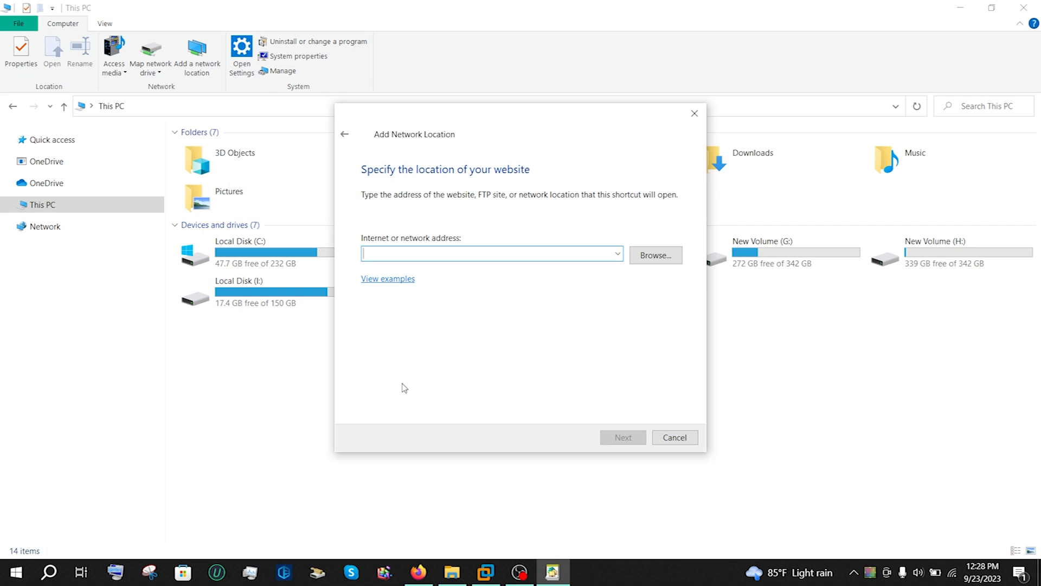
{"action": "type", "text": "\\\\192.168.153.128"}
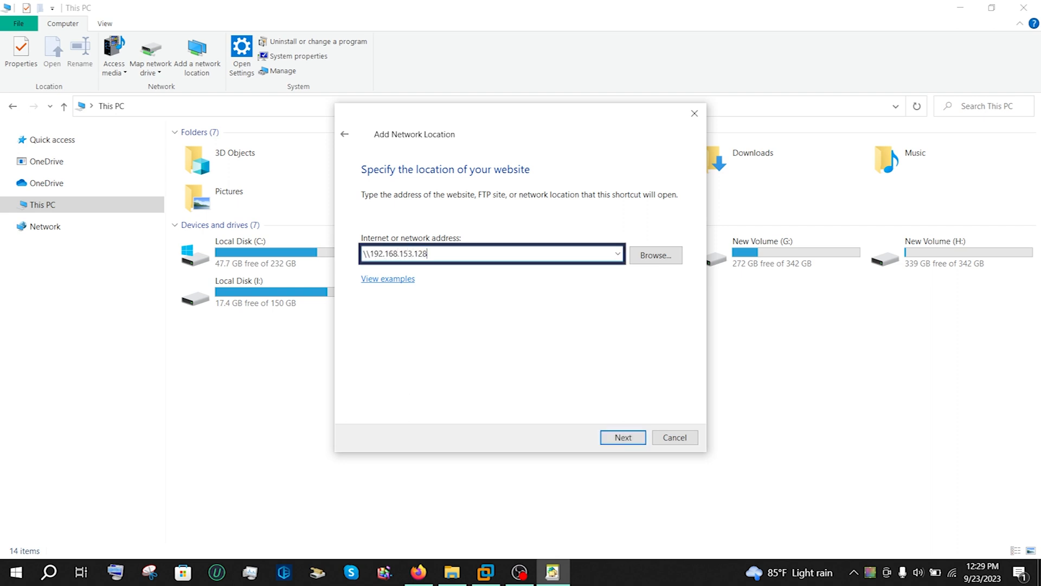
{"action": "type", "text": "\\sambashare"}
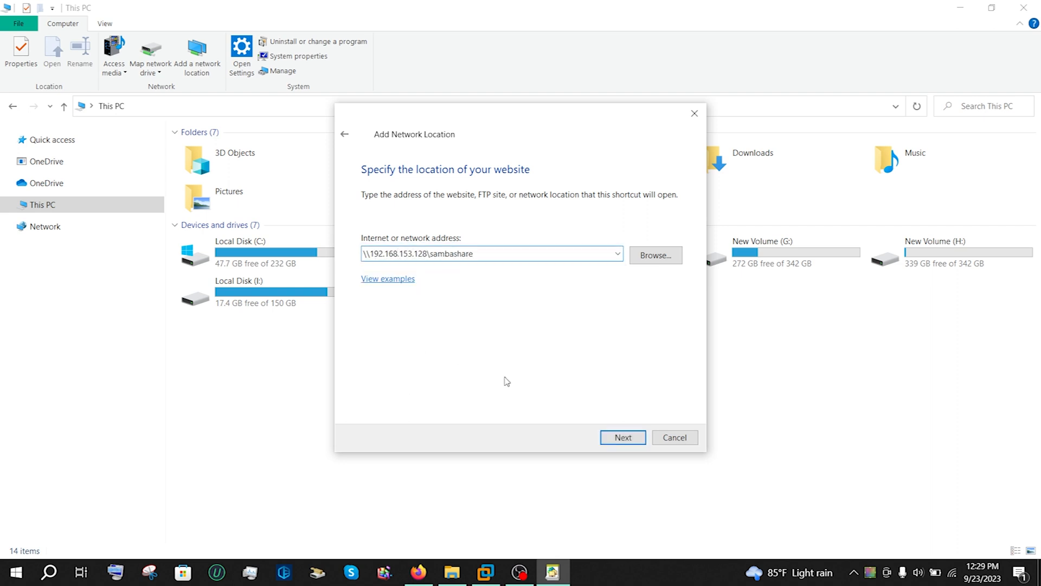
{"action": "left_click", "coordinate": [622, 437]}
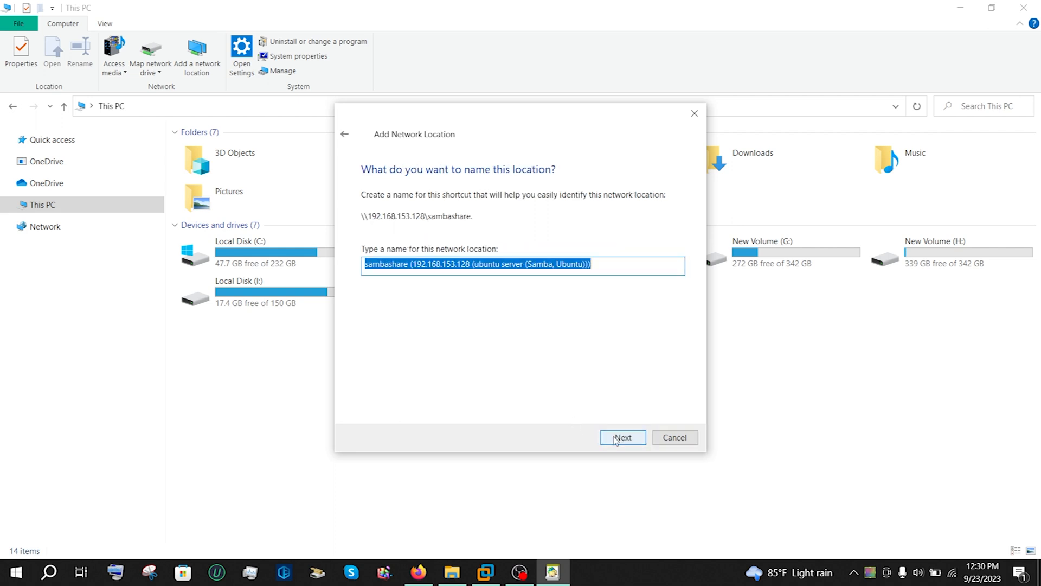
{"action": "left_click", "coordinate": [623, 437]}
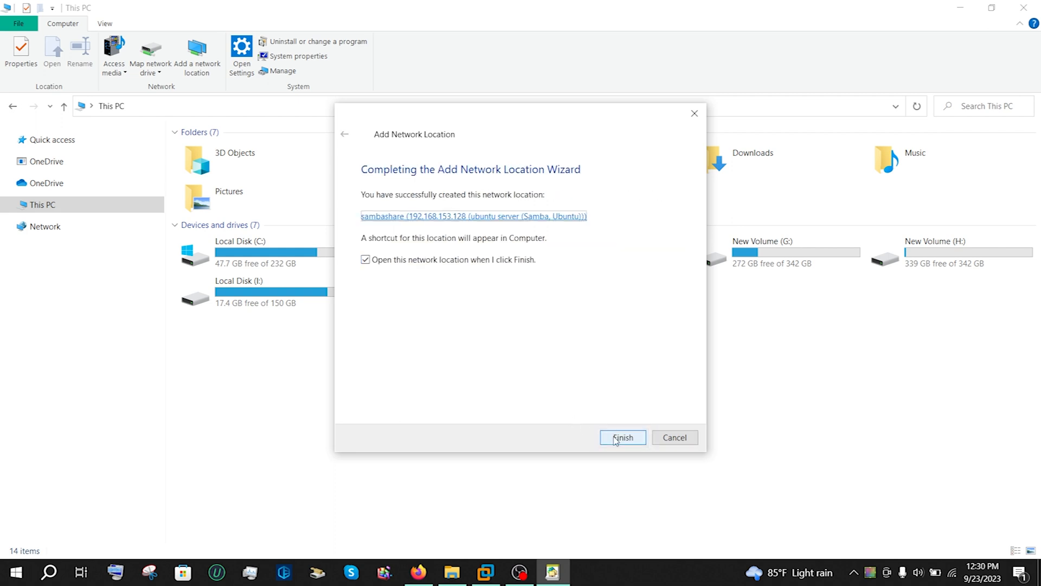
{"action": "left_click", "coordinate": [622, 437]}
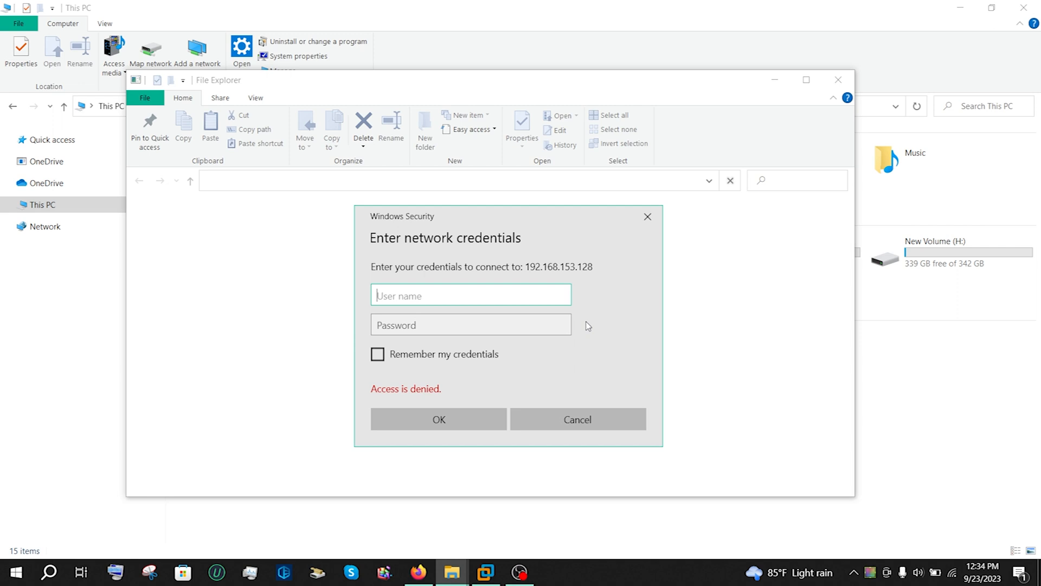
Sign in to 192.168.153.128 as 'ayesha' to reach the sambashare folder.
{"action": "type", "text": "ayesha"}
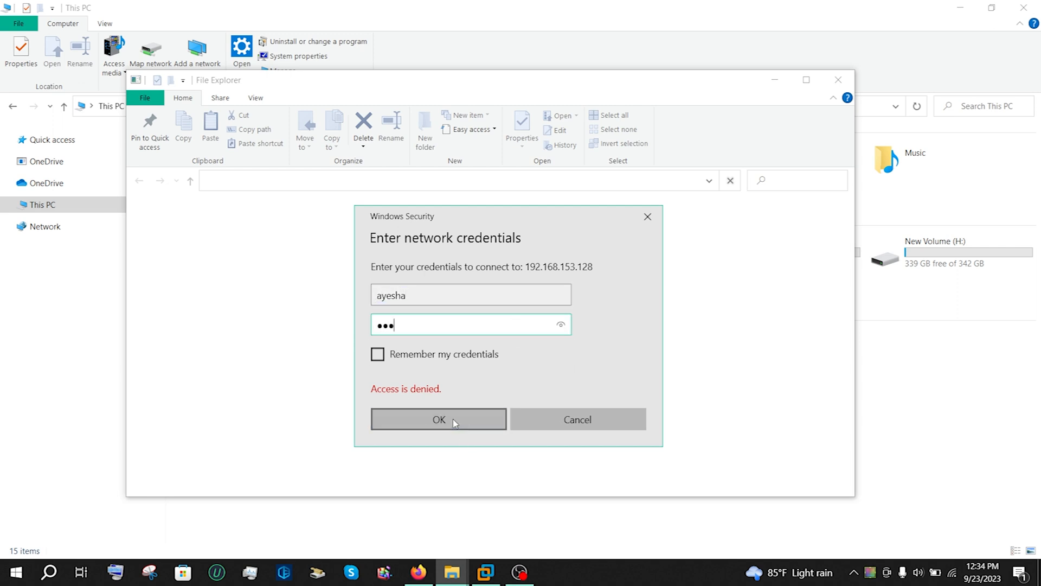
{"action": "left_click", "coordinate": [438, 418]}
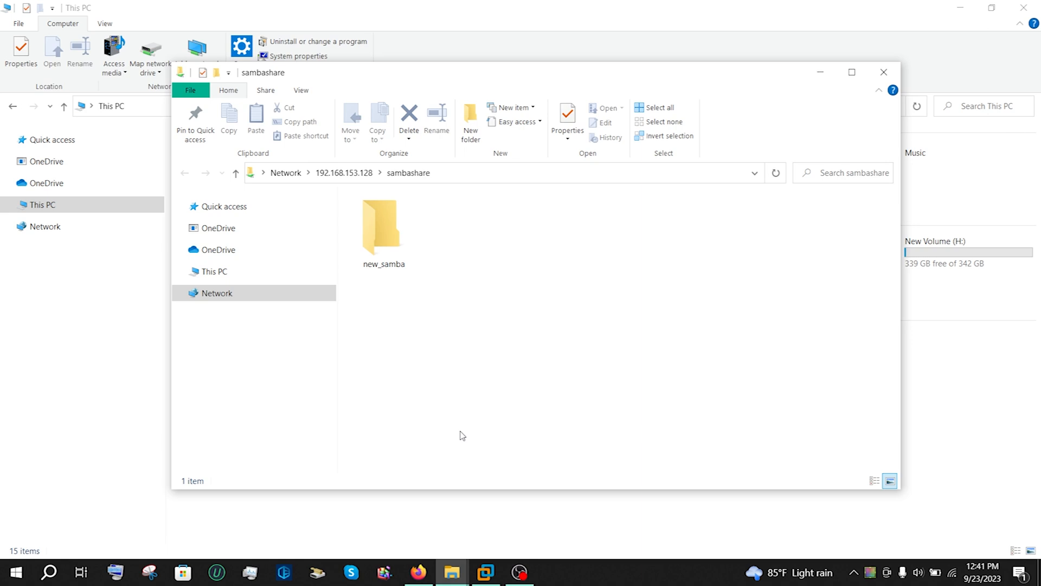